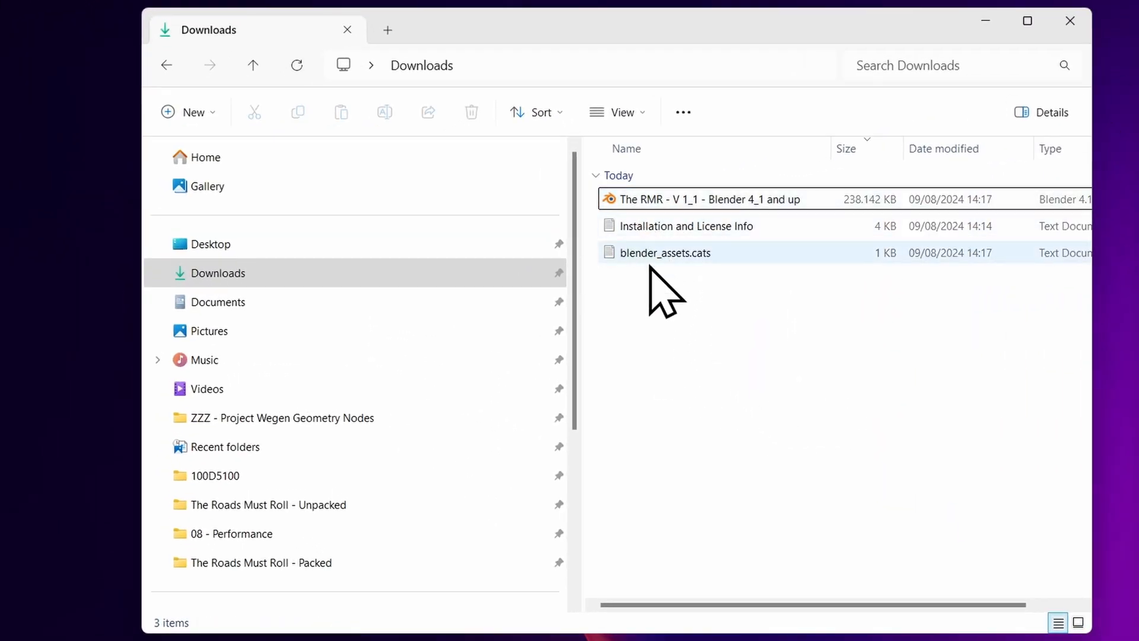
# Select a downloaded file and open a second Explorer window on E:\AAA - Asset Library
pyautogui.click(687, 226)
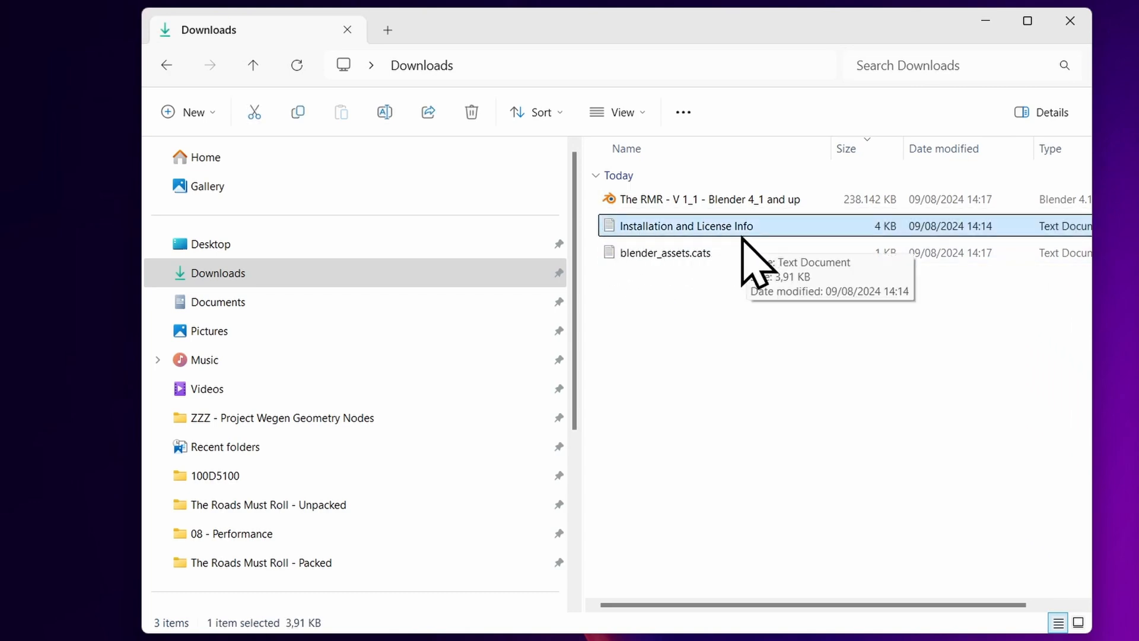
pyautogui.click(662, 252)
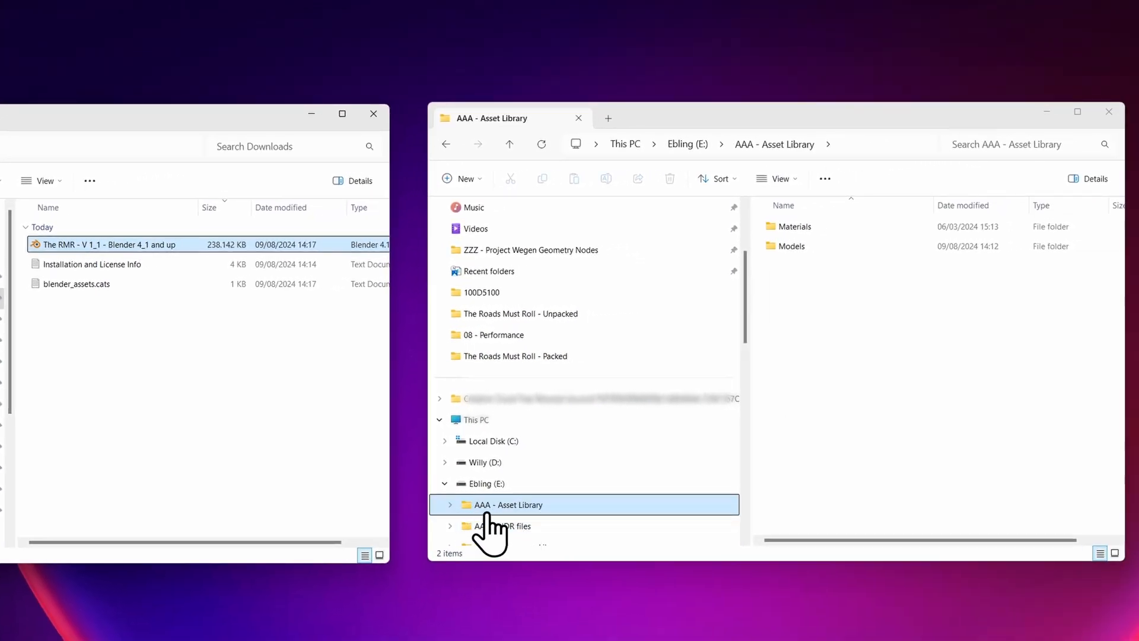
pyautogui.moveTo(592, 523)
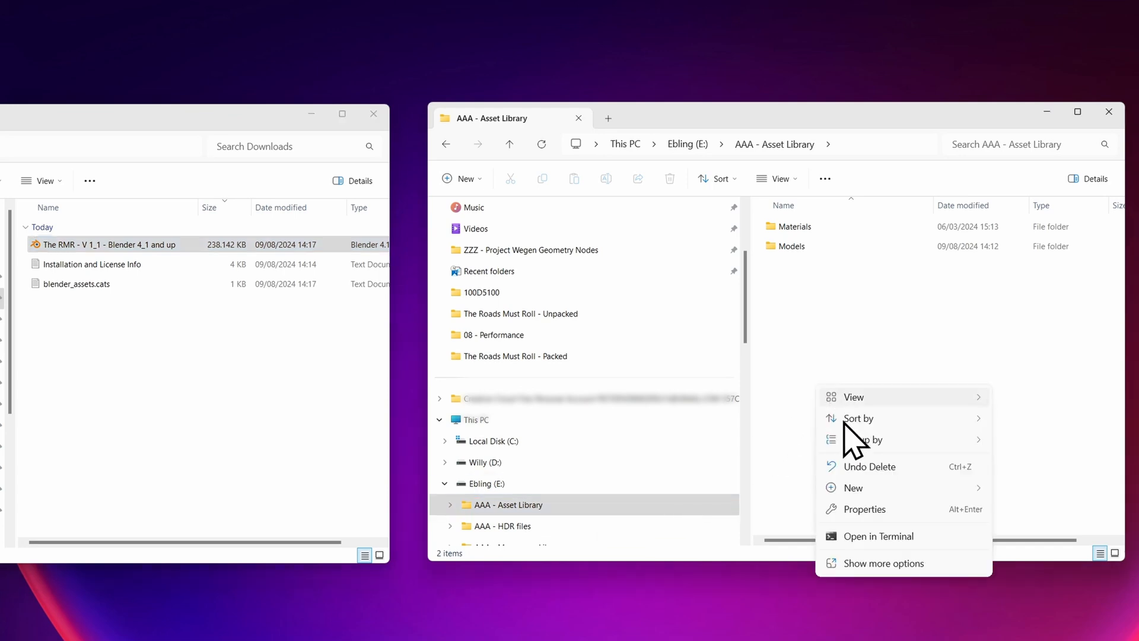
# Create a new folder in AAA - Asset Library named The Roads Must Roll
pyautogui.click(853, 488)
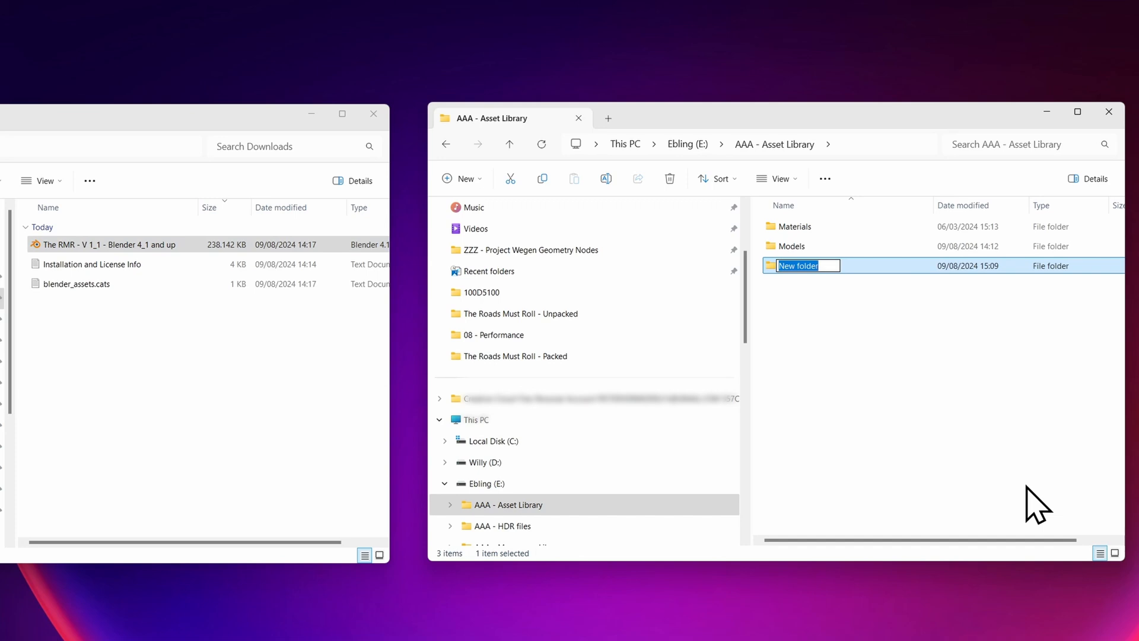
pyautogui.write('The')
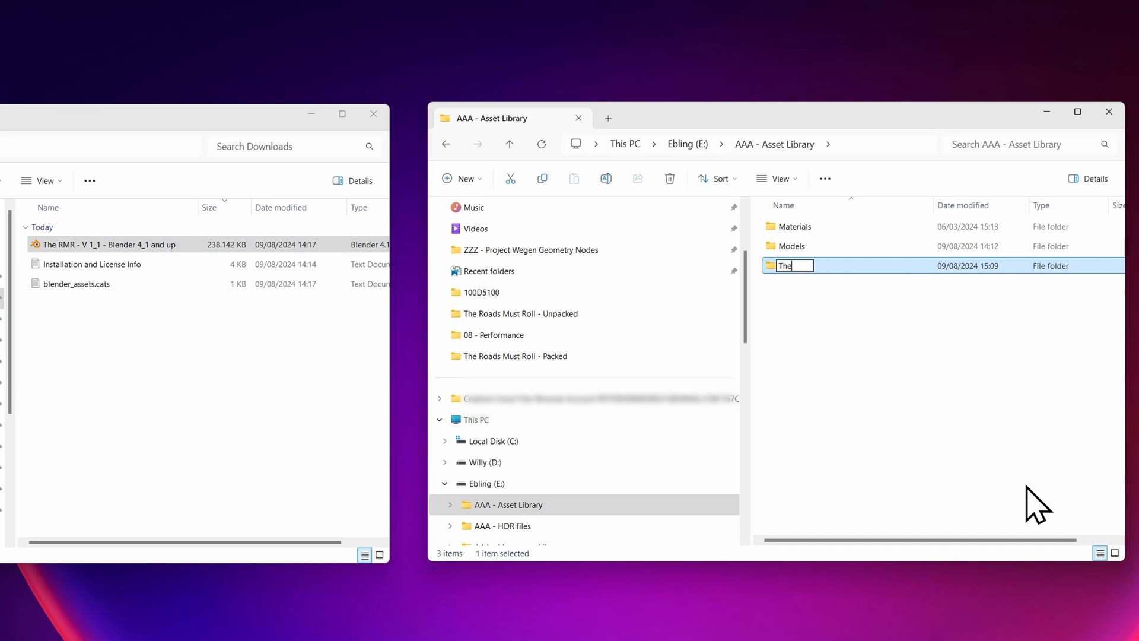
pyautogui.write('Roads Must')
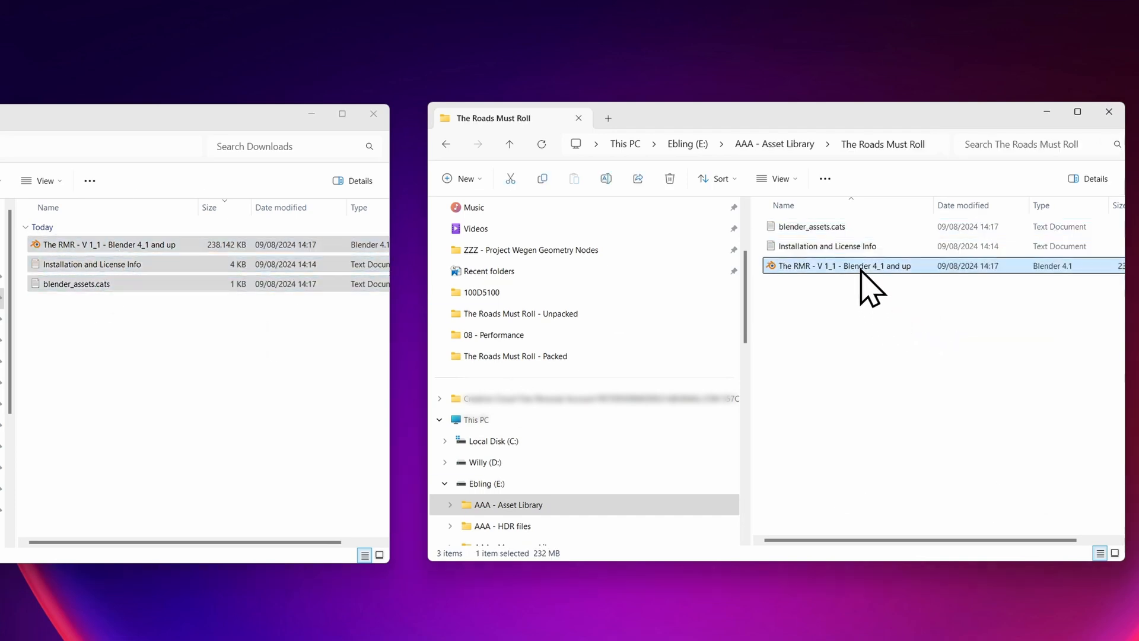
# Open the Roads Must Roll .blend file and bring up Edit > Preferences
pyautogui.doubleClick(842, 265)
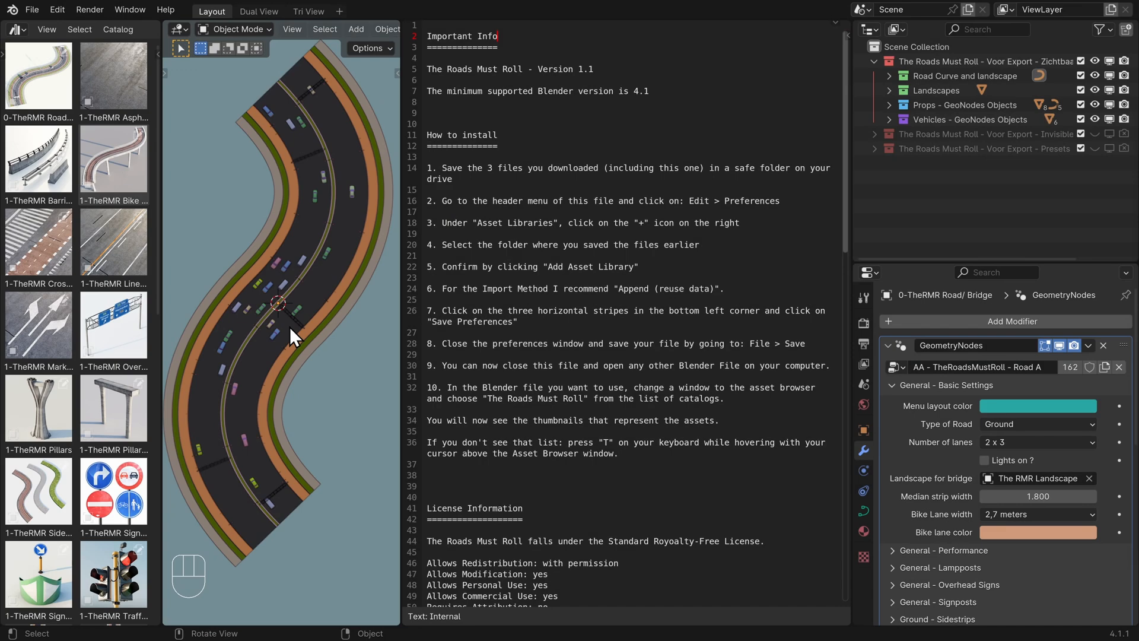
pyautogui.moveTo(113, 400)
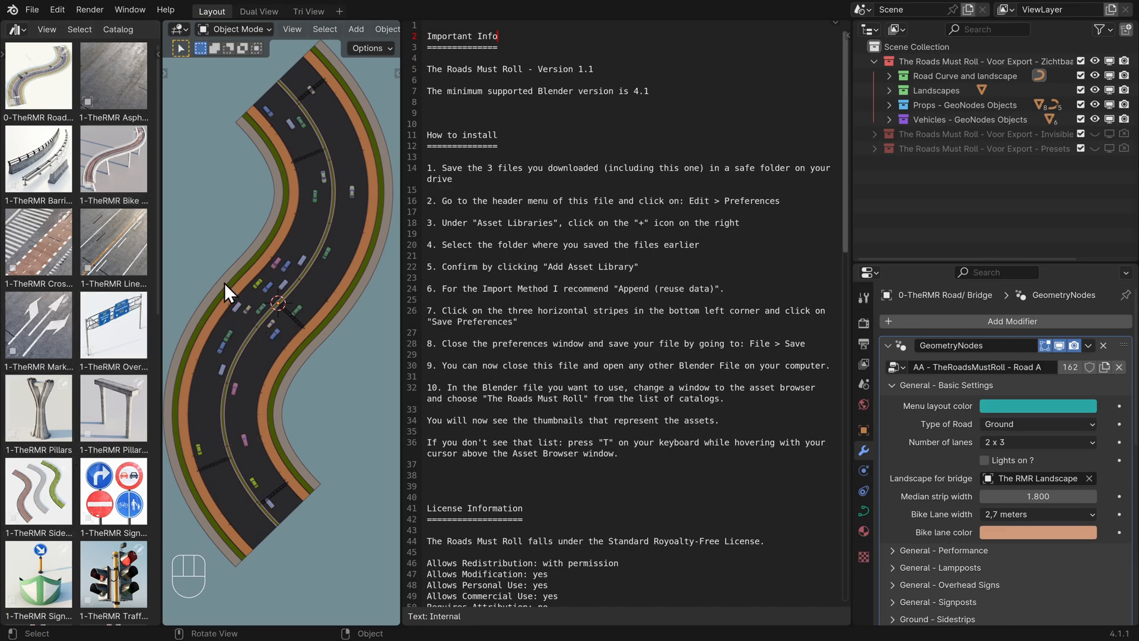
pyautogui.click(57, 9)
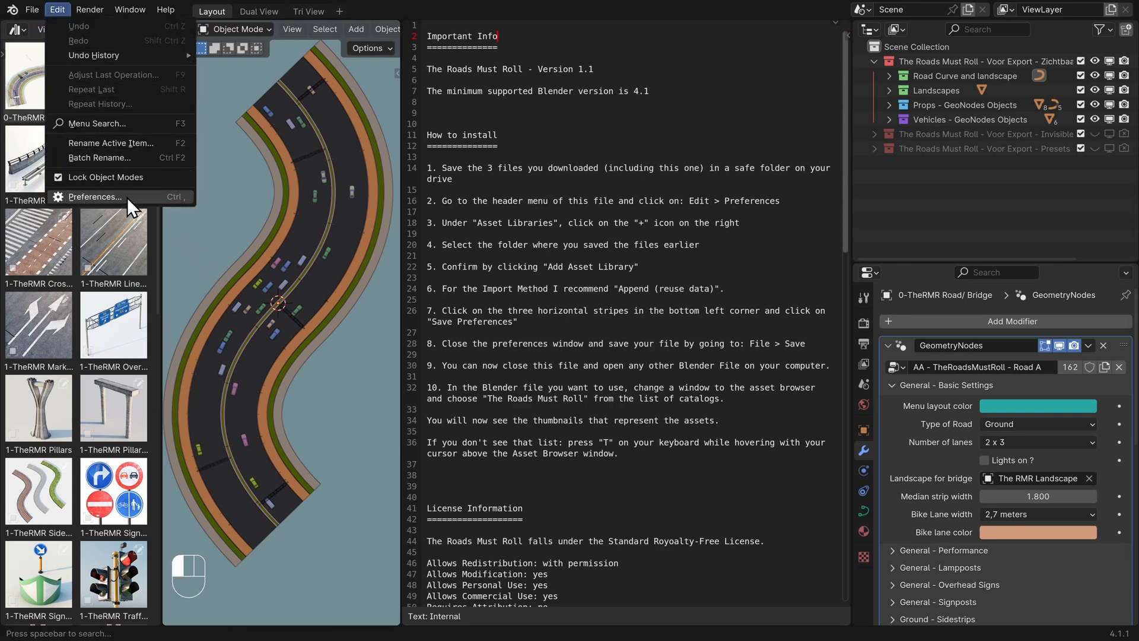
pyautogui.moveTo(87, 199)
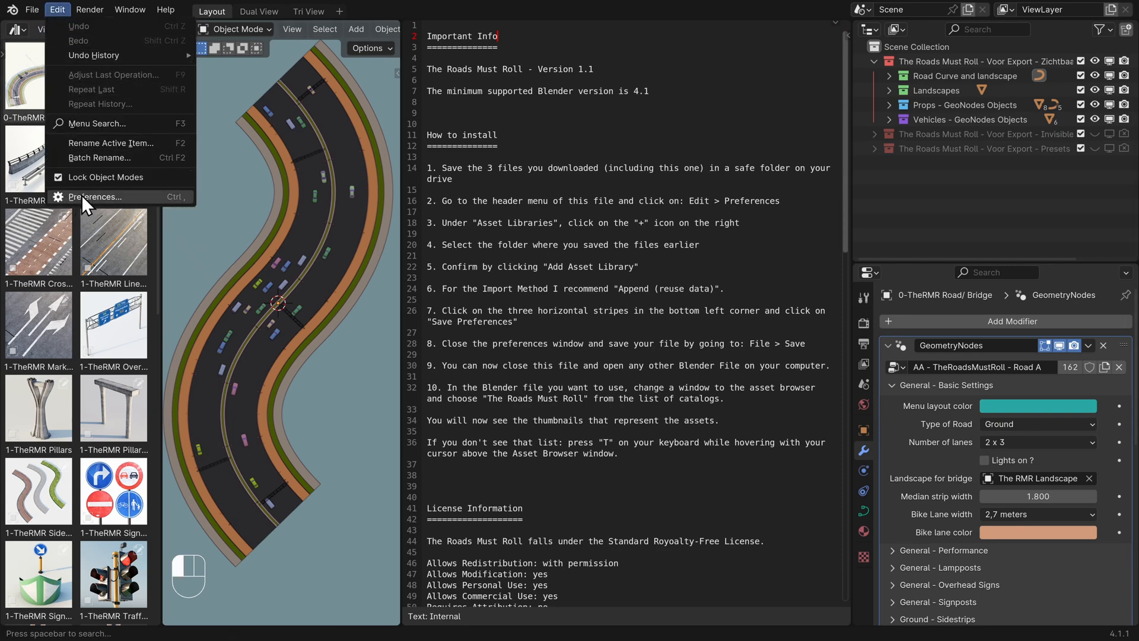
pyautogui.click(94, 196)
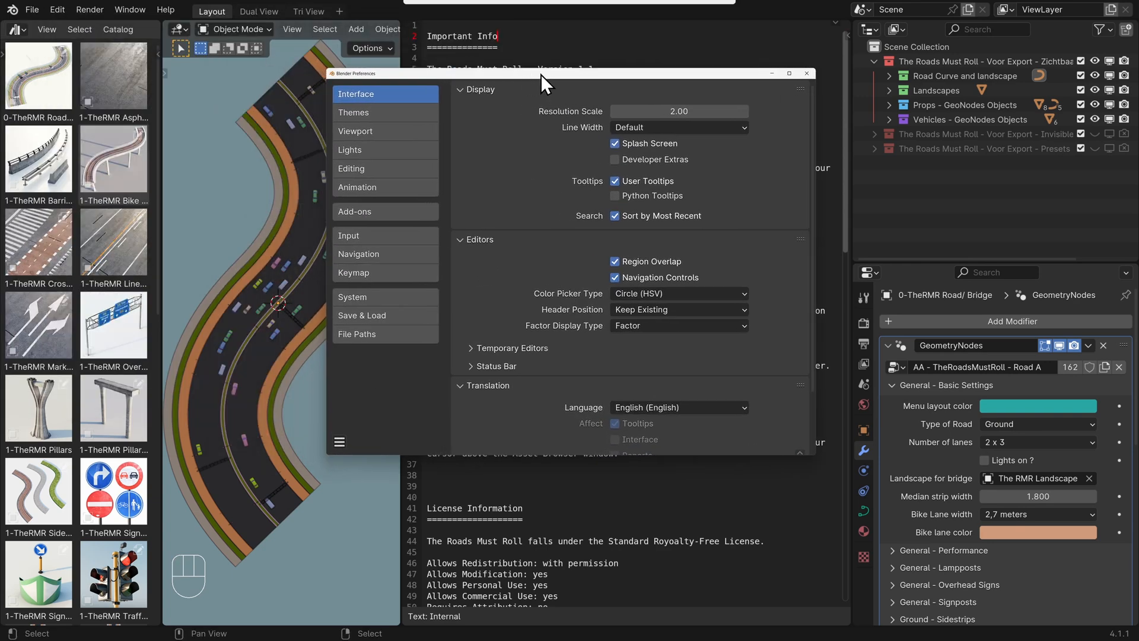
pyautogui.moveTo(391, 339)
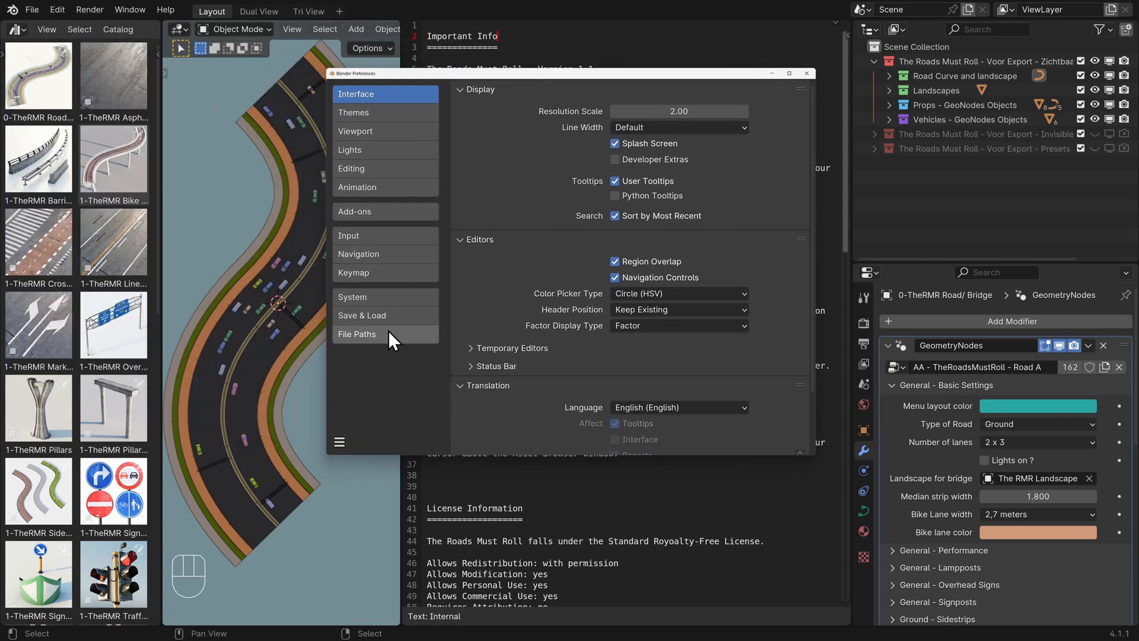
# Under File Paths, add The Roads Must Roll folder as a new asset library
pyautogui.click(357, 334)
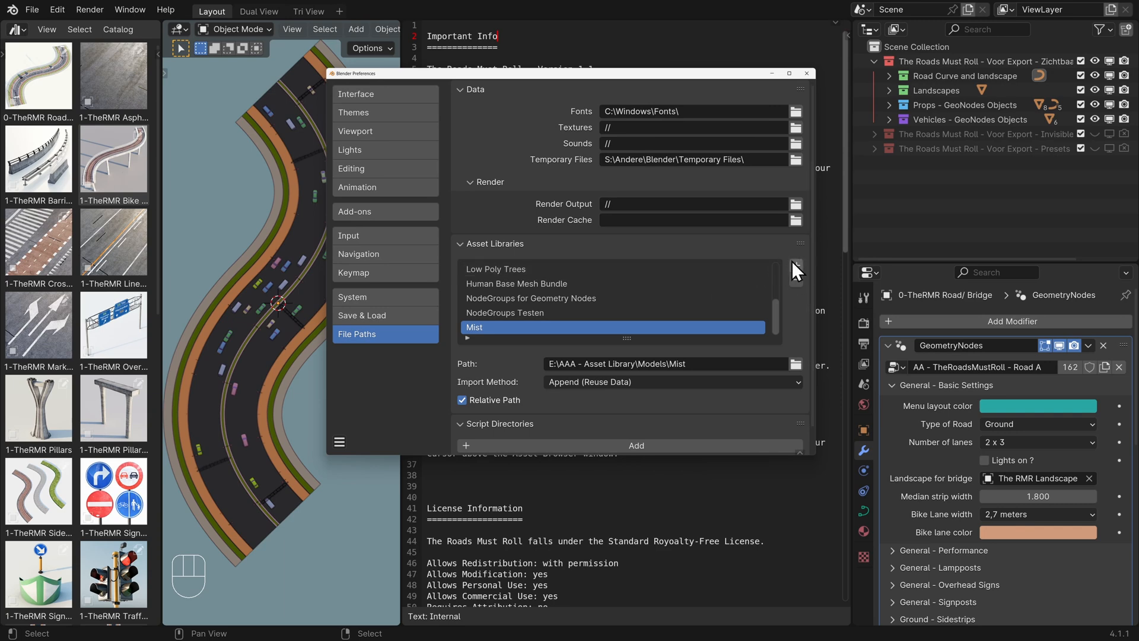
pyautogui.click(797, 364)
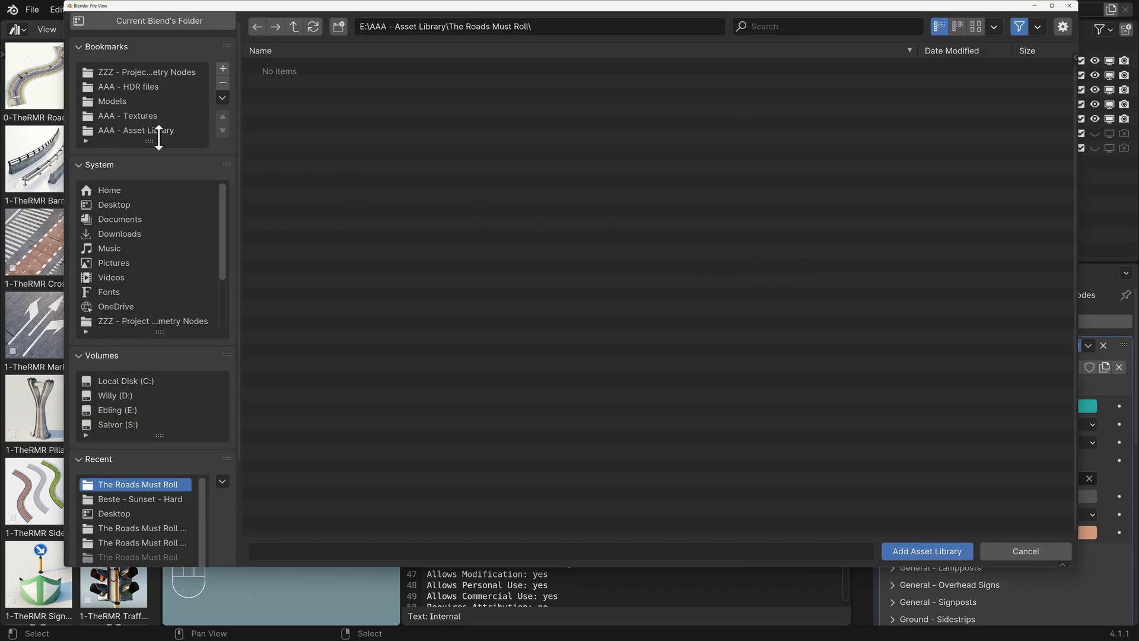
pyautogui.moveTo(612, 303)
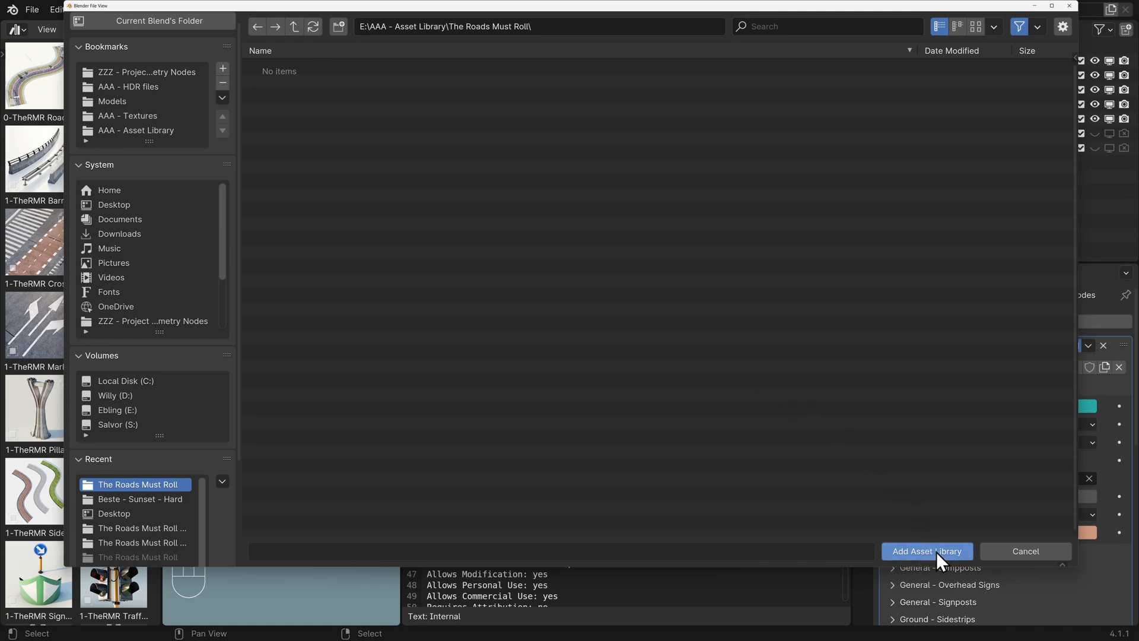
pyautogui.click(926, 550)
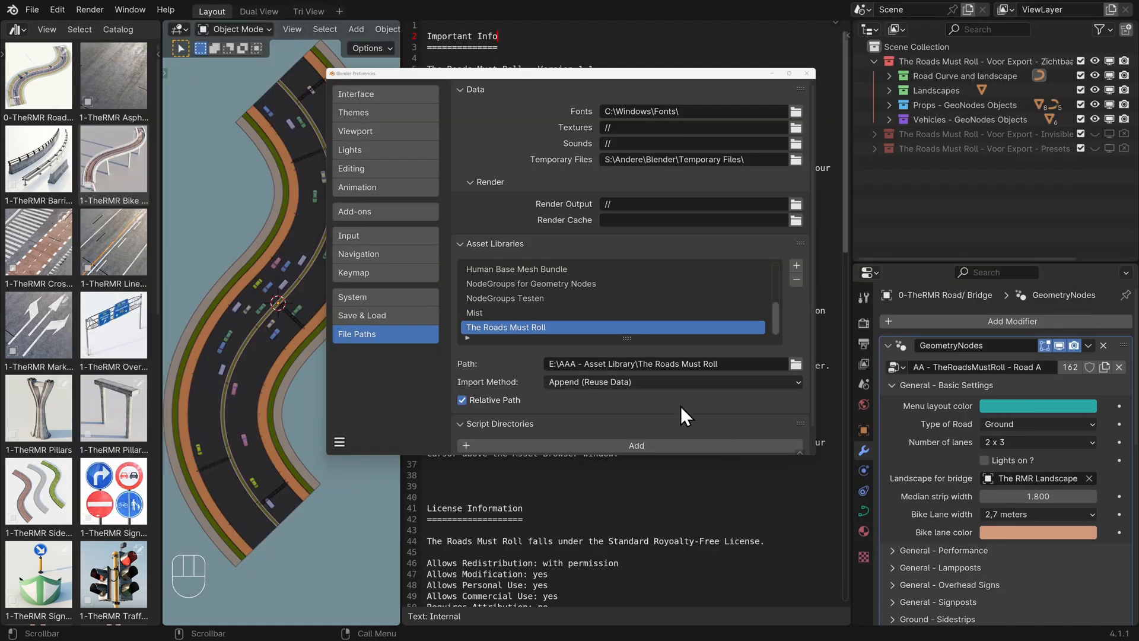
# Keep the library's import method as Append (Reuse Data), save preferences and close the window
pyautogui.click(668, 380)
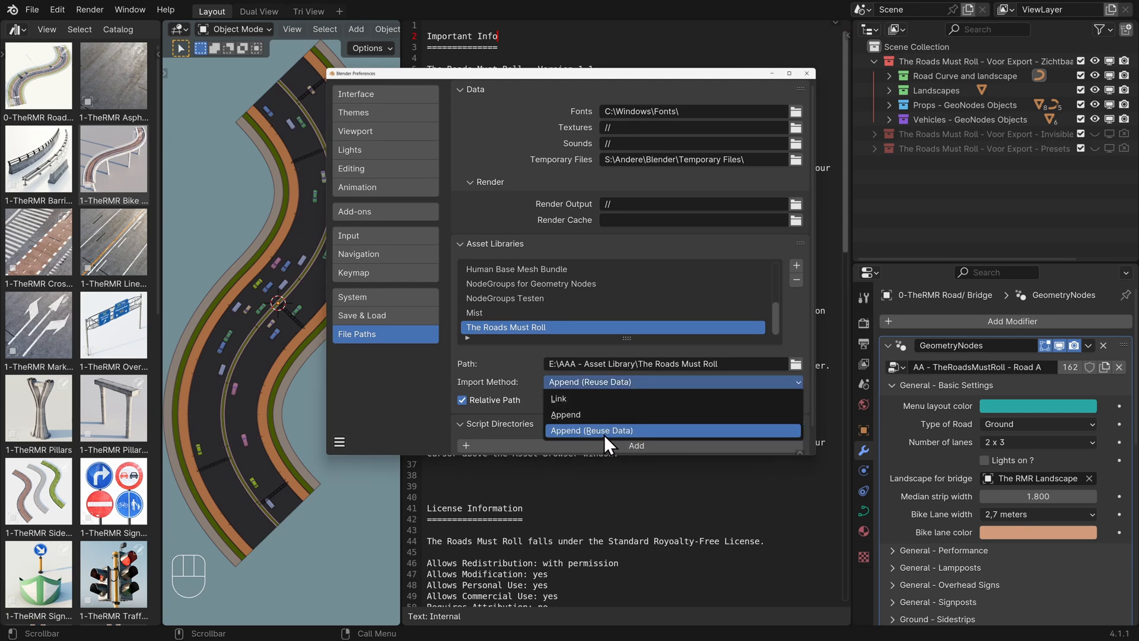
pyautogui.moveTo(617, 443)
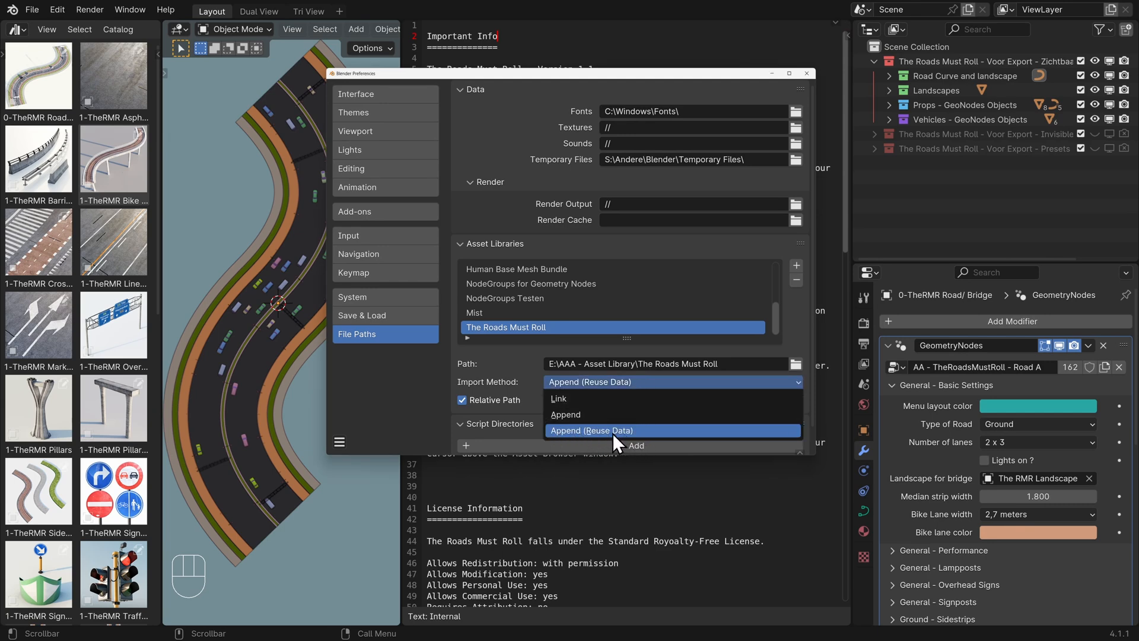
pyautogui.click(591, 430)
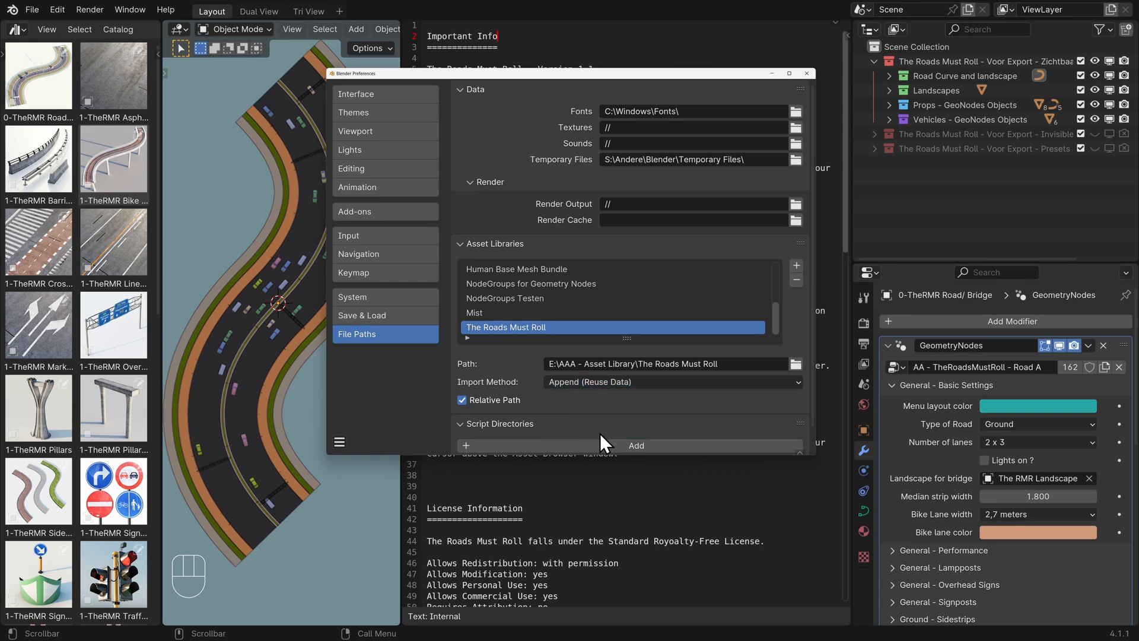
pyautogui.click(339, 441)
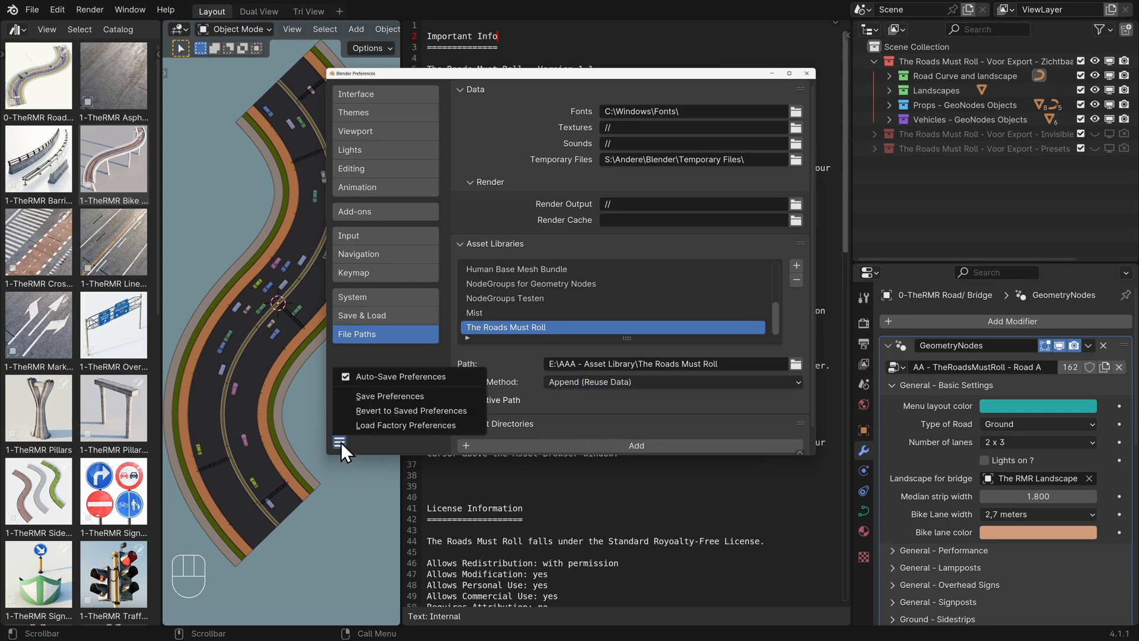
pyautogui.moveTo(390, 396)
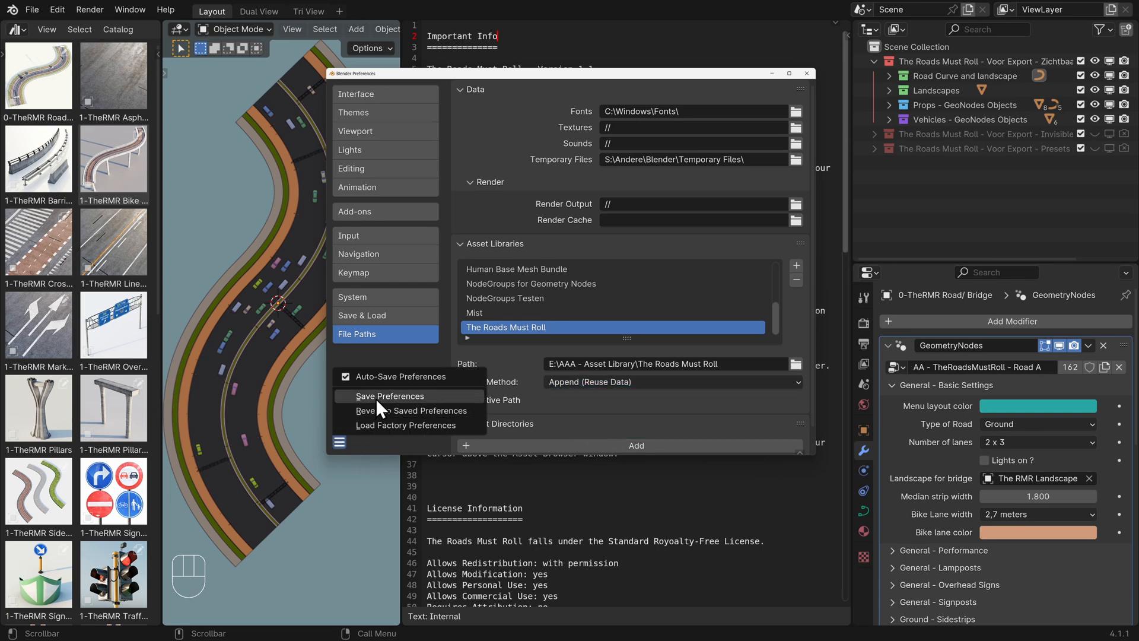
pyautogui.moveTo(389, 396)
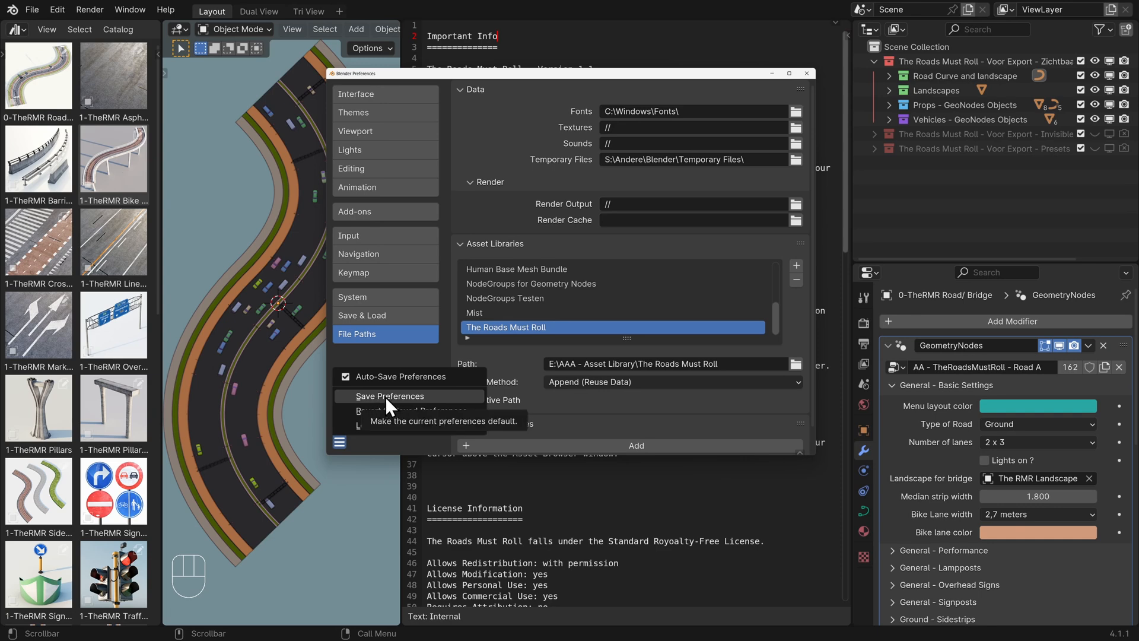
pyautogui.click(391, 396)
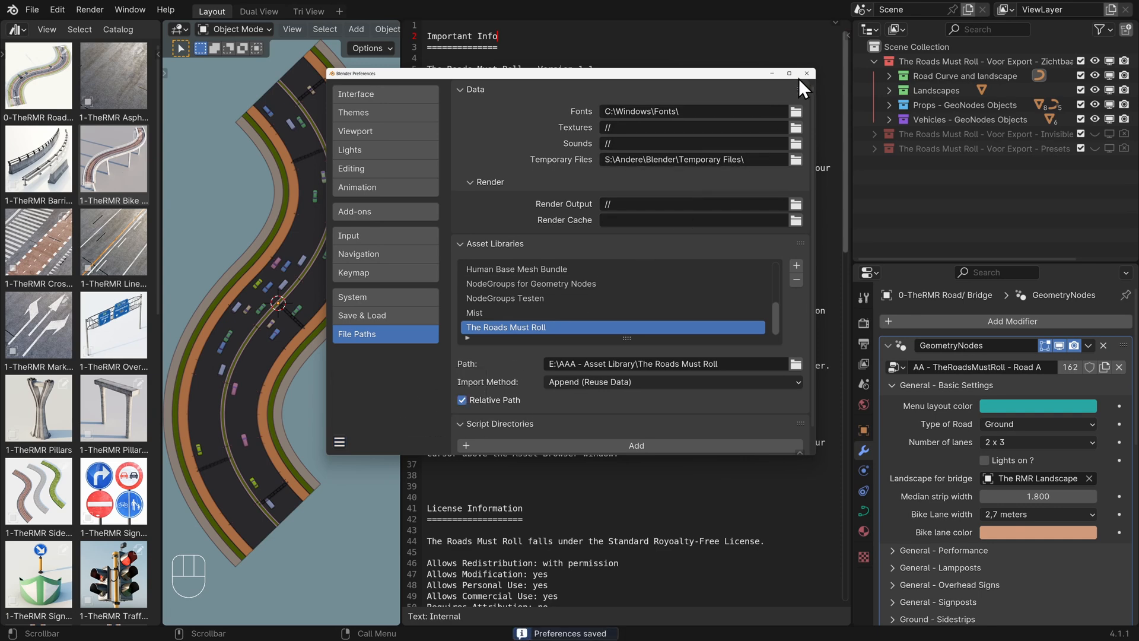
pyautogui.click(804, 73)
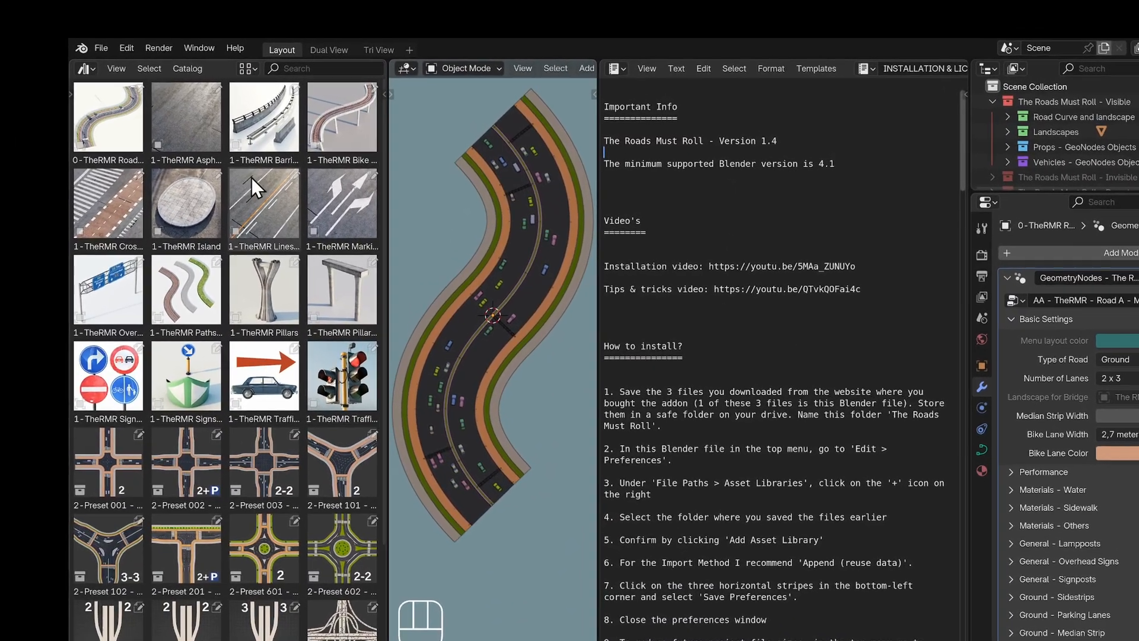
# Unpack the file's packed resources via File > External Data > Unpack Resources
pyautogui.click(101, 48)
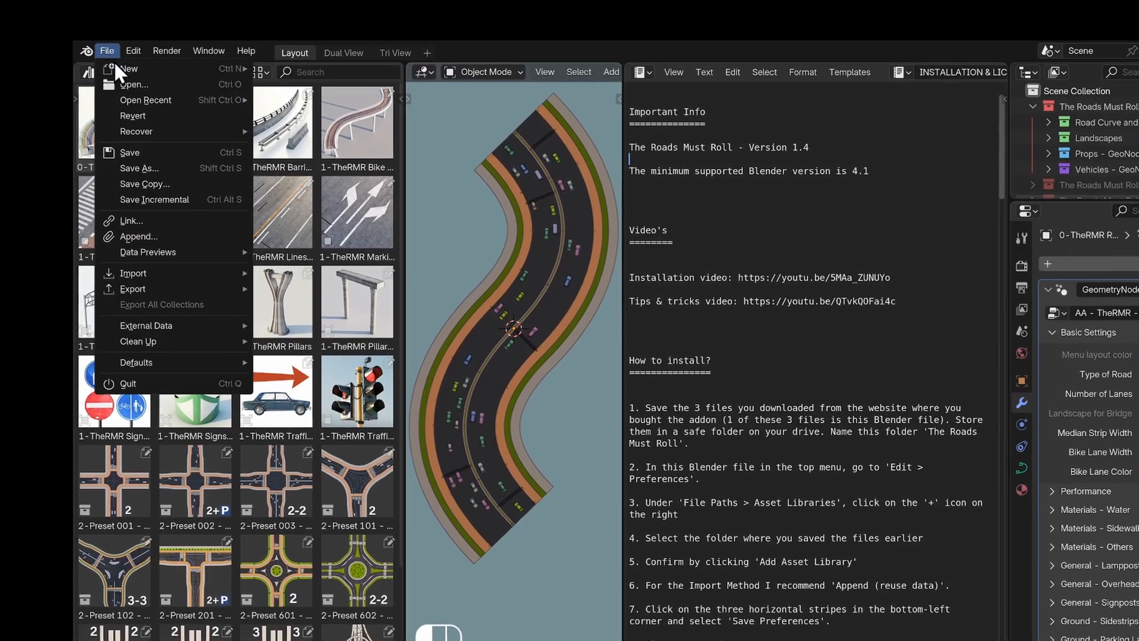
pyautogui.click(145, 339)
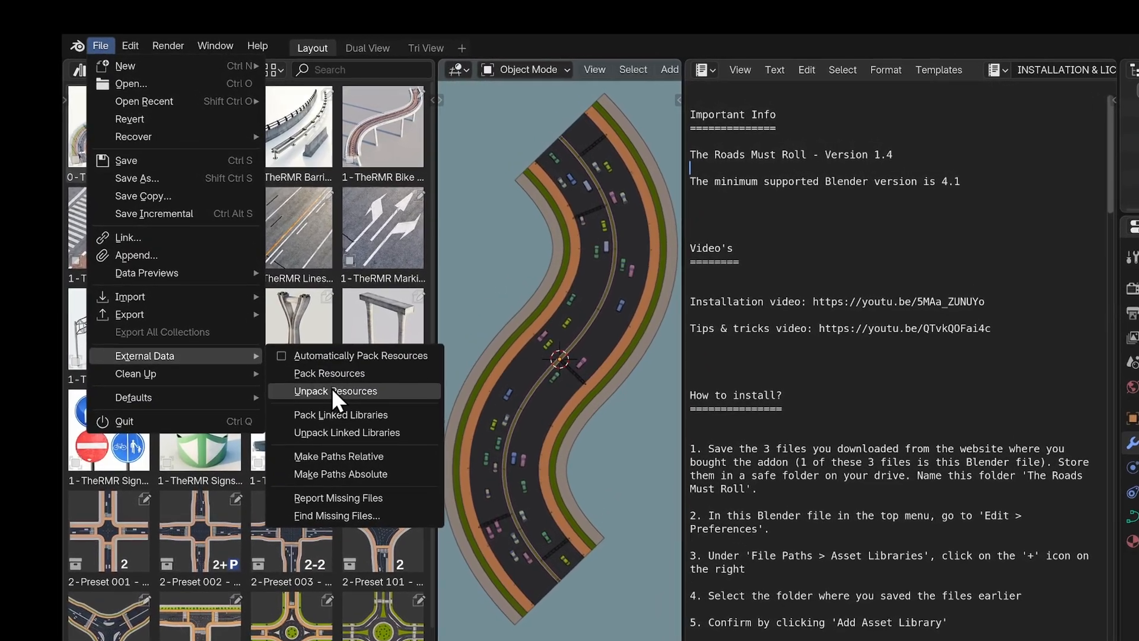
pyautogui.click(336, 391)
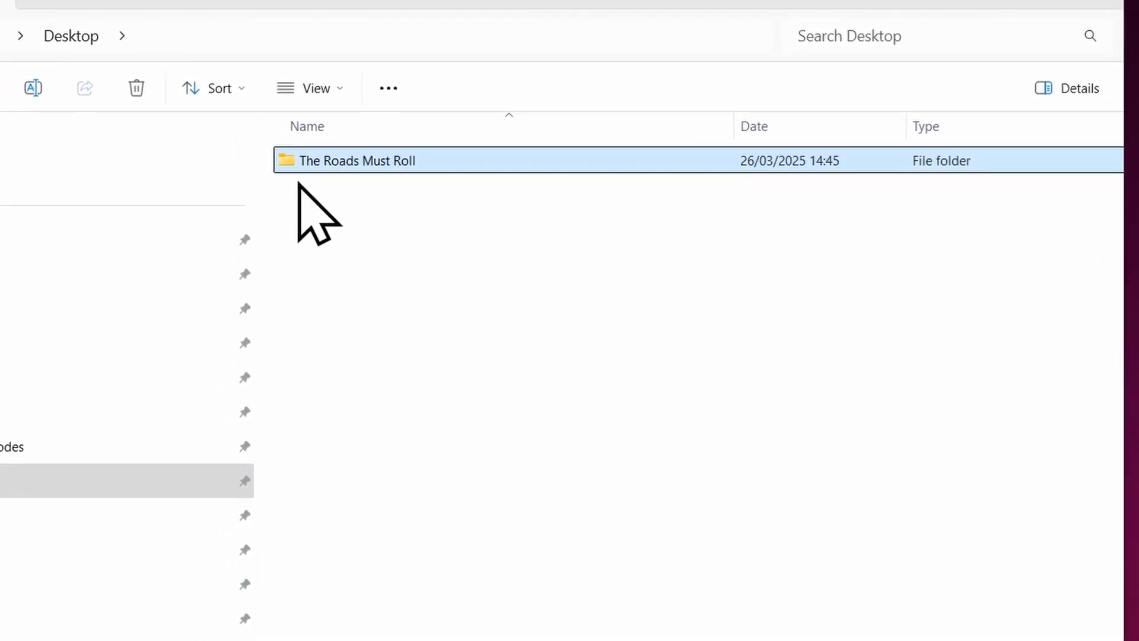
# Open The Roads Must Roll folder on the Desktop and go into its textures folder
pyautogui.doubleClick(357, 160)
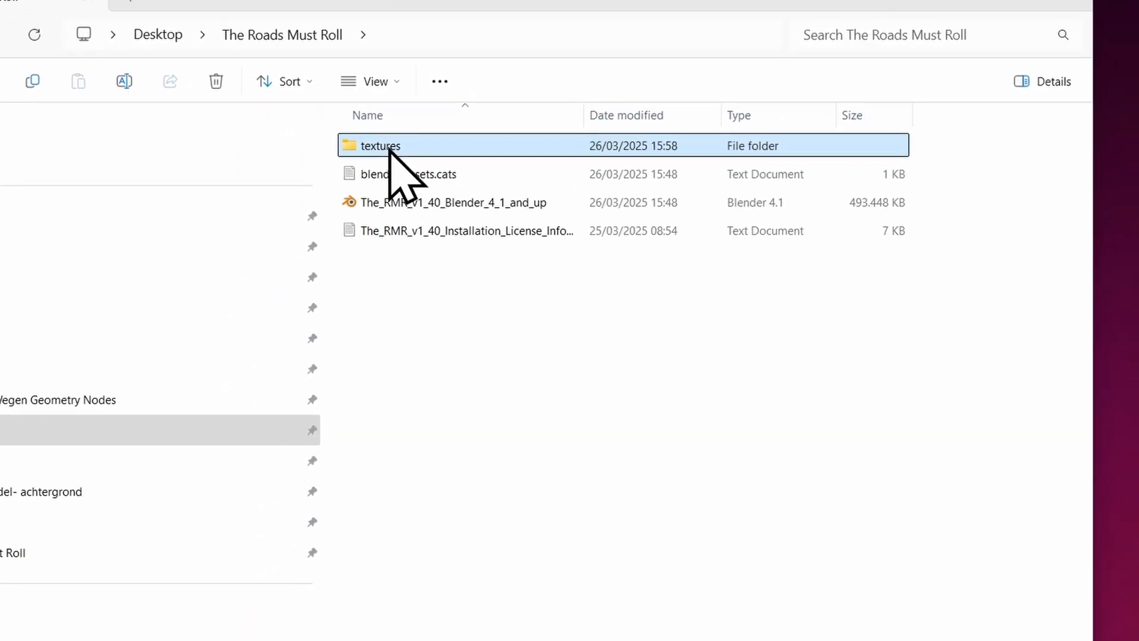
pyautogui.doubleClick(379, 145)
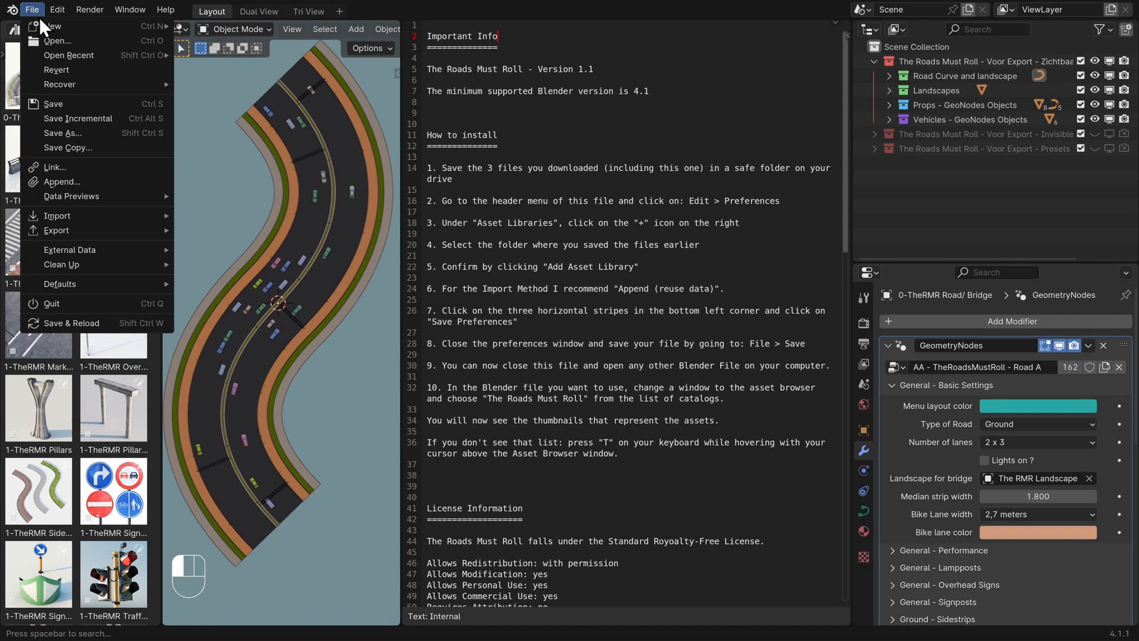
pyautogui.moveTo(69, 56)
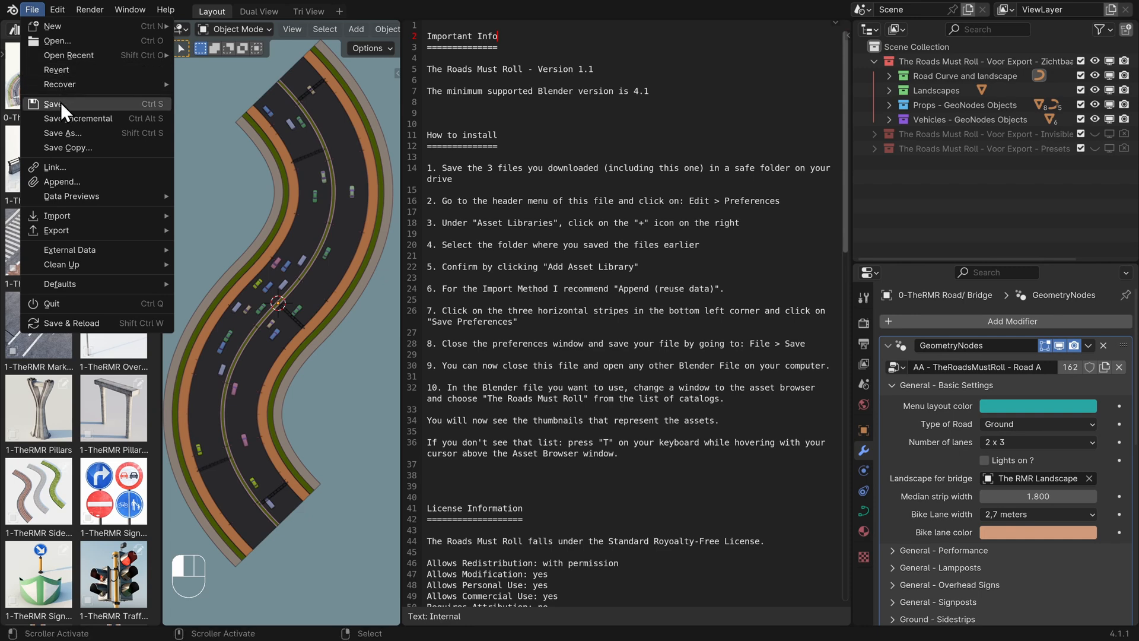
# Save the Roads Must Roll asset file
pyautogui.click(51, 105)
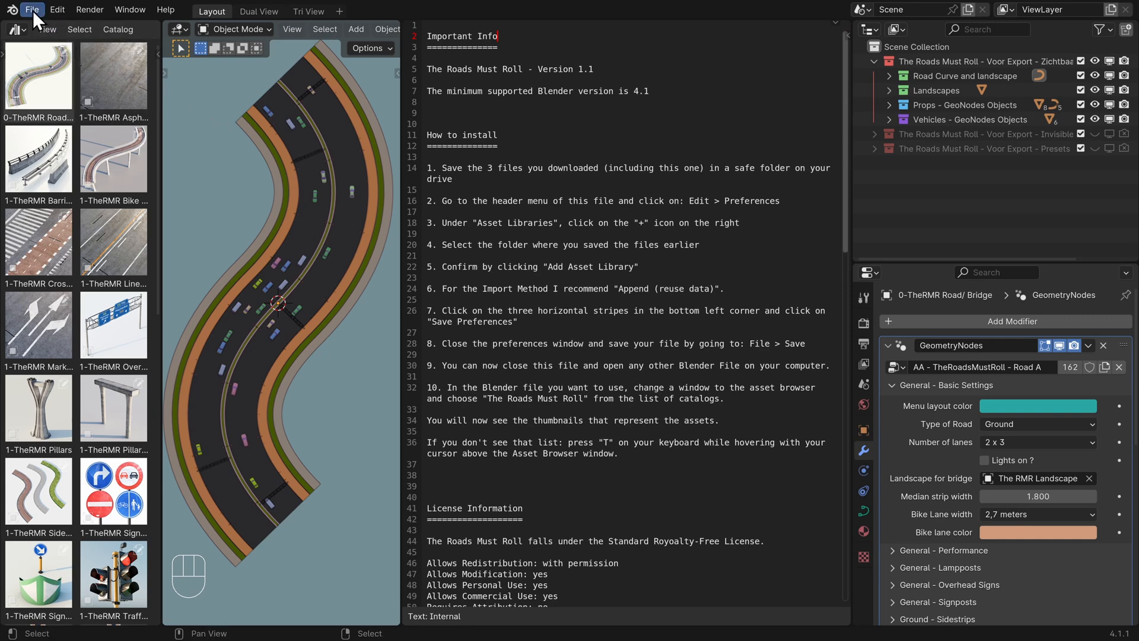
# Start a new General project, hide the sidebar and switch the left area toward the Asset Browser
pyautogui.click(32, 10)
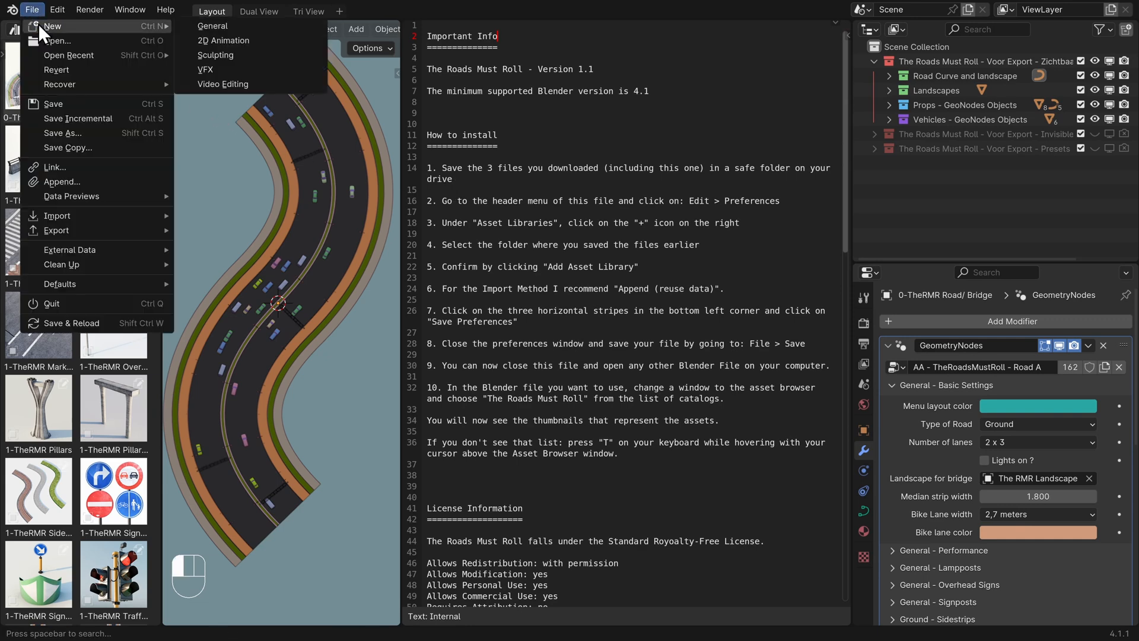
pyautogui.moveTo(212, 26)
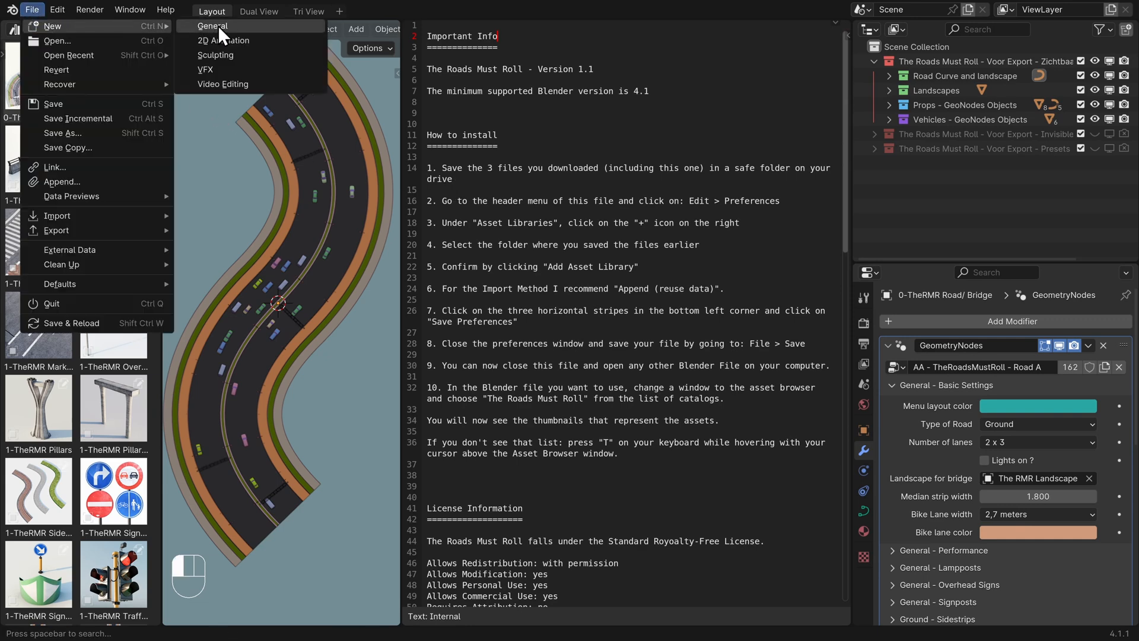
pyautogui.click(212, 26)
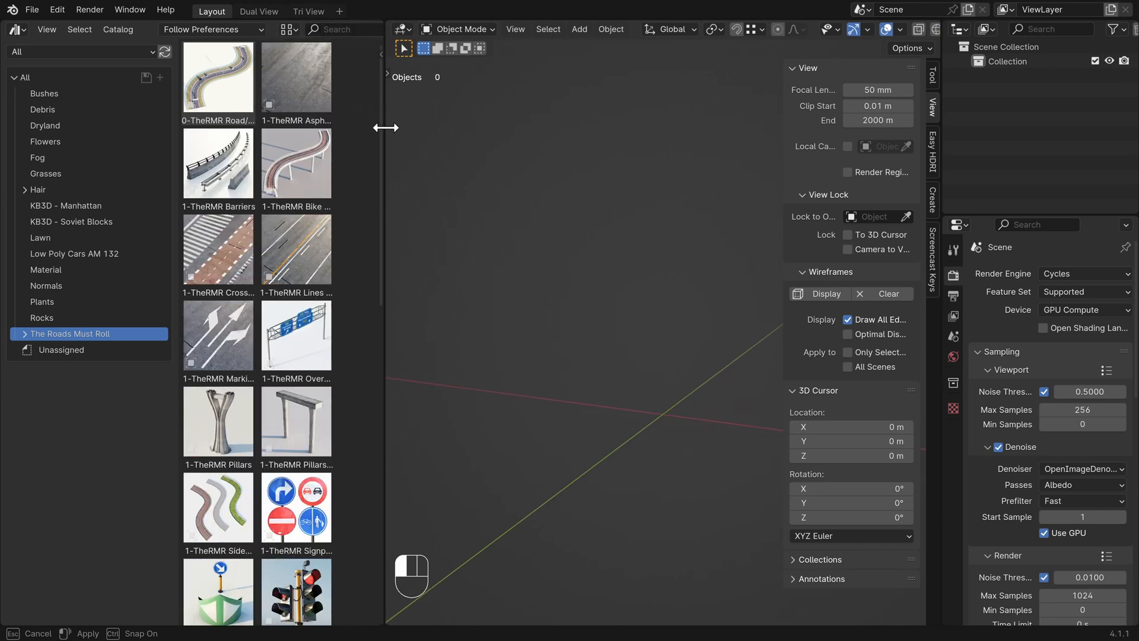
pyautogui.press('n')
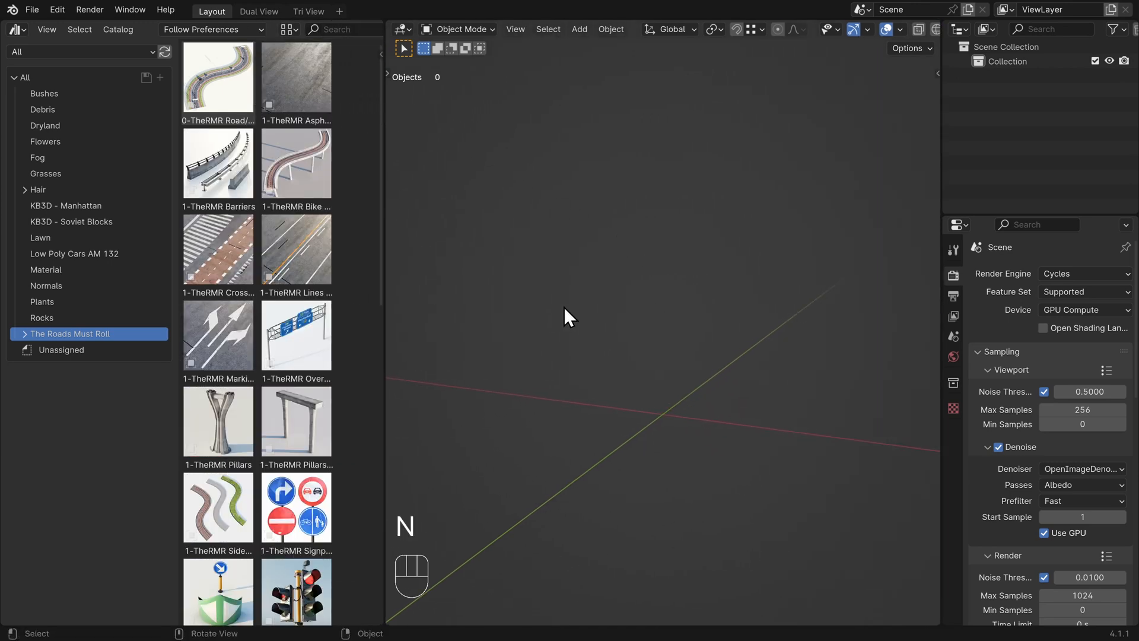
pyautogui.moveTo(46, 28)
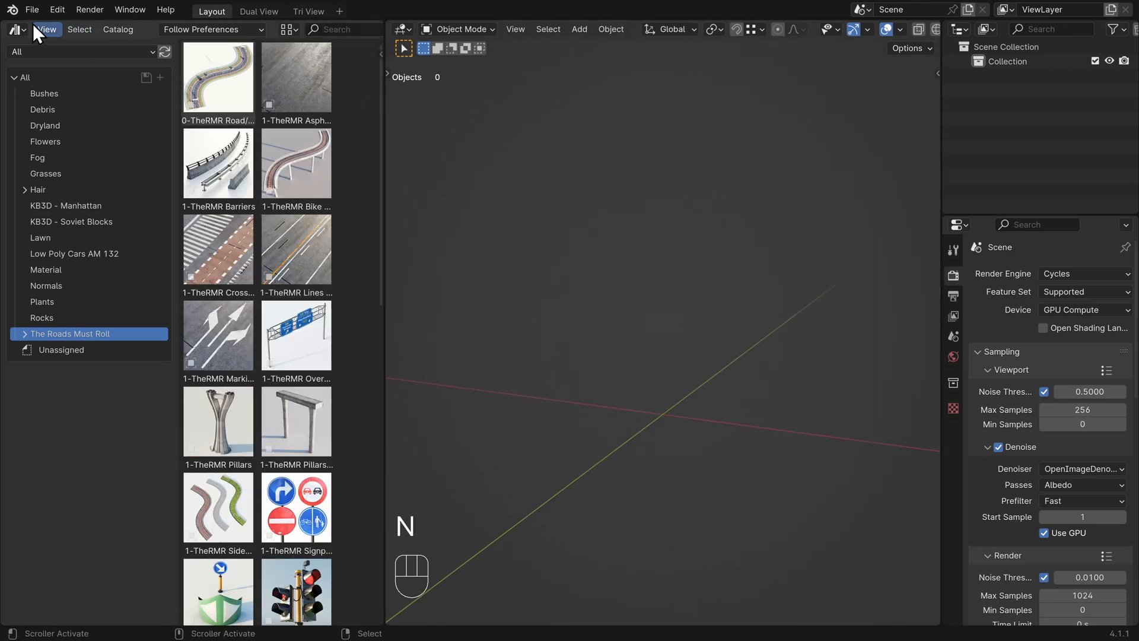
pyautogui.click(13, 29)
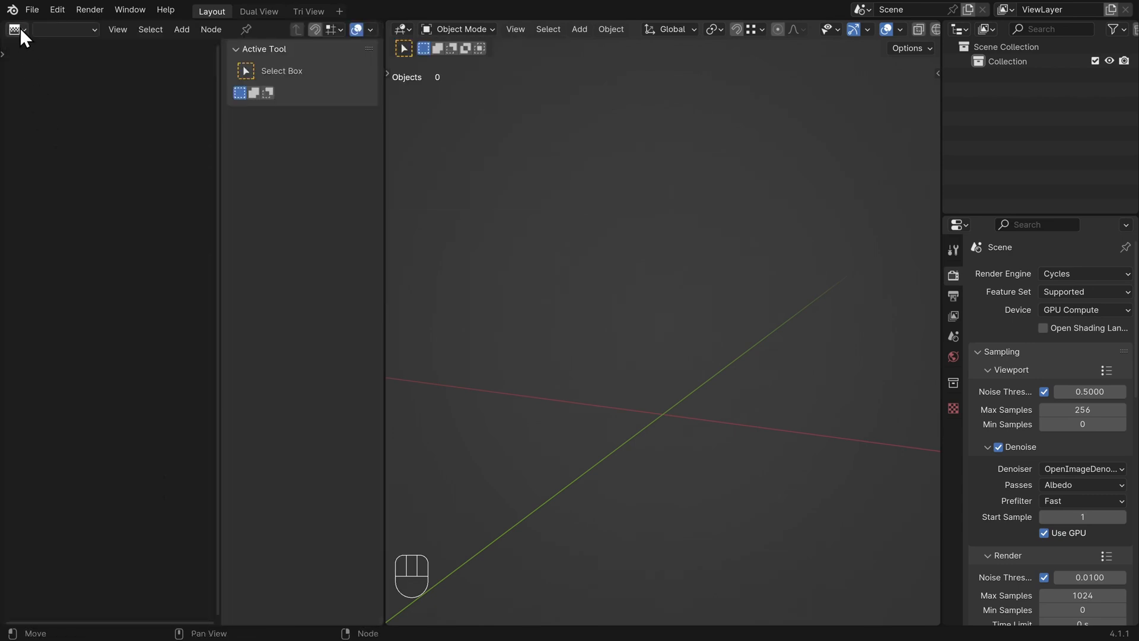
pyautogui.click(13, 29)
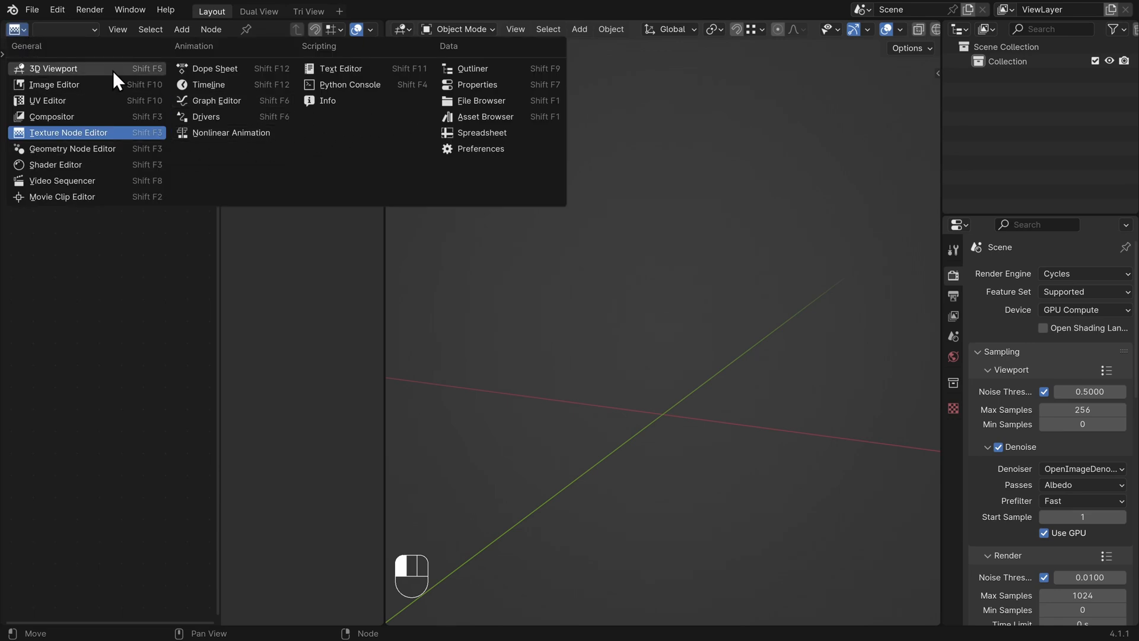
pyautogui.moveTo(153, 137)
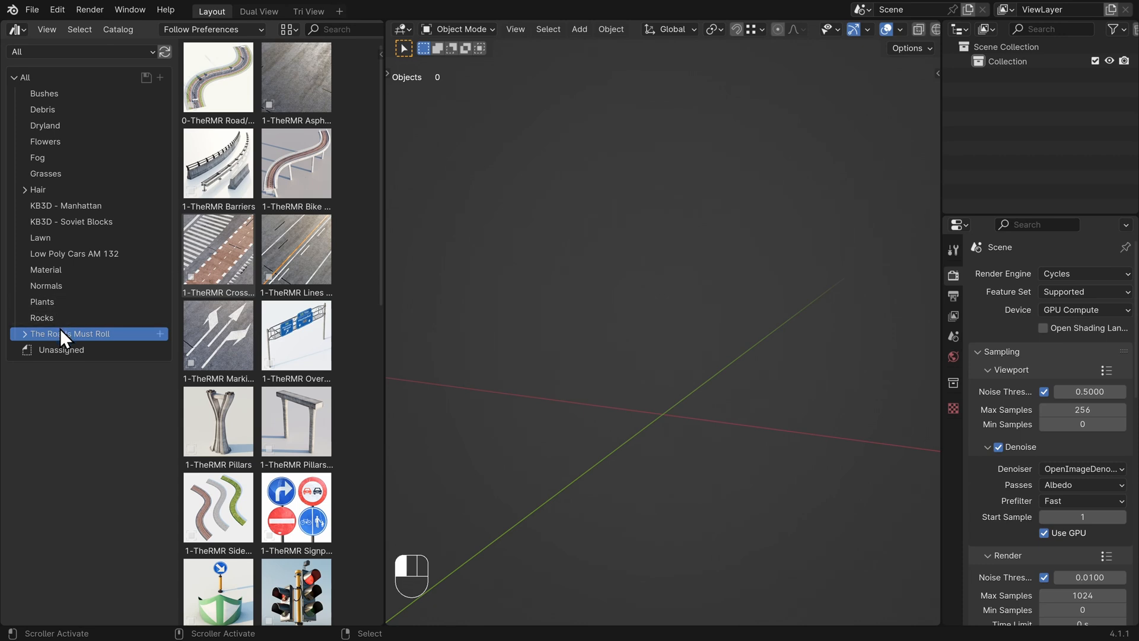
# Expand The Roads Must Roll catalog to list Main Road Modifier, Preset Intersections, Procedural Props and Vehicles
pyautogui.click(25, 333)
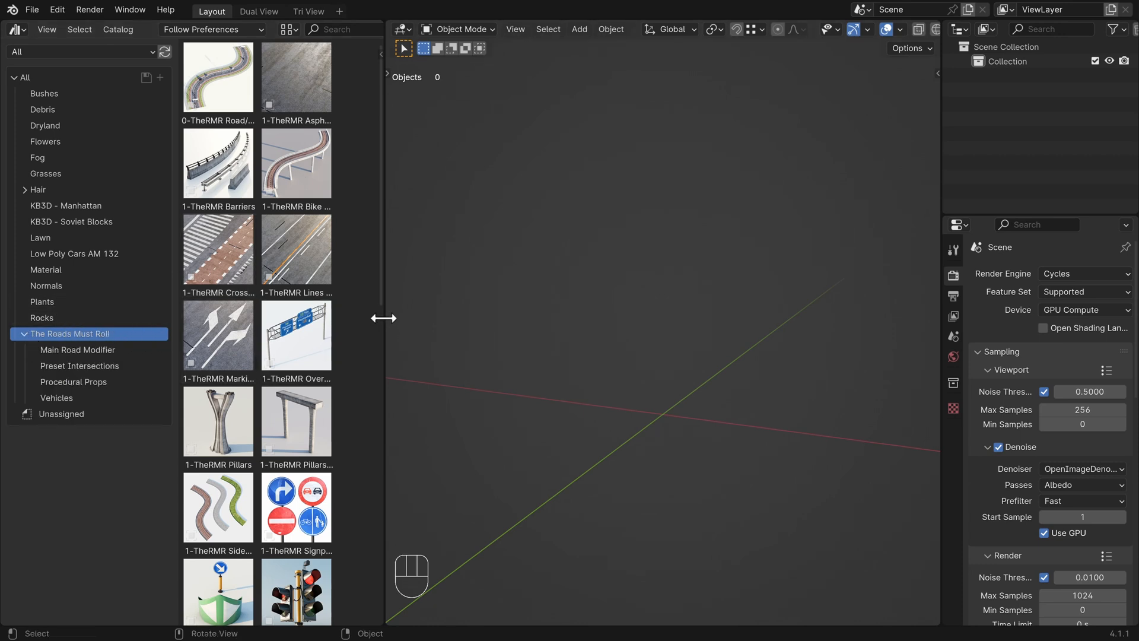
pyautogui.scroll(-3)
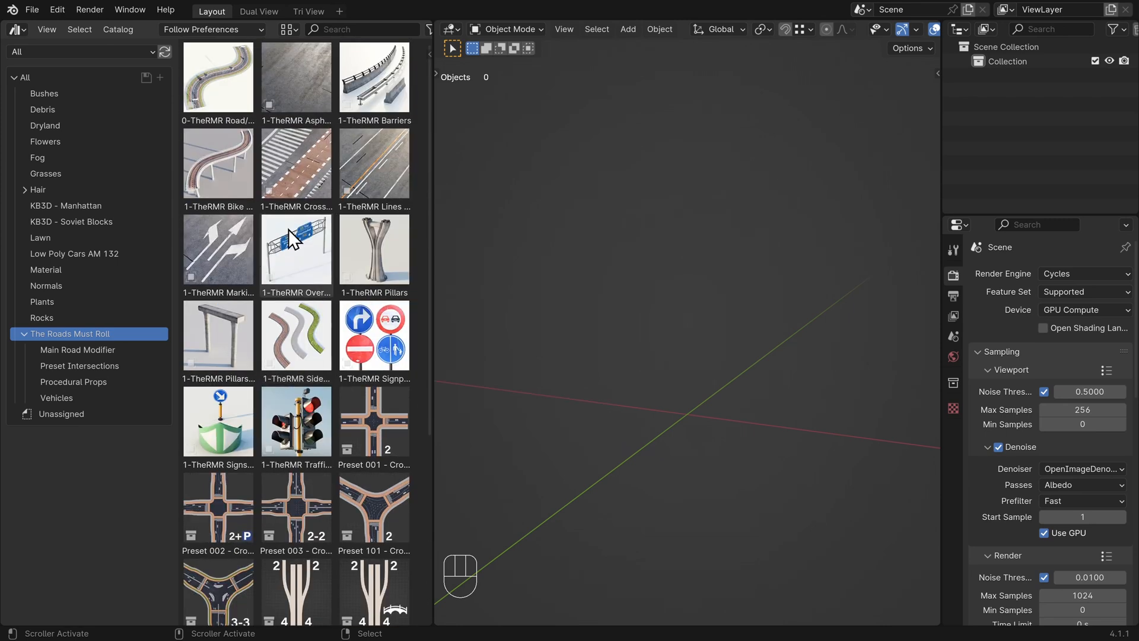
pyautogui.moveTo(218, 164)
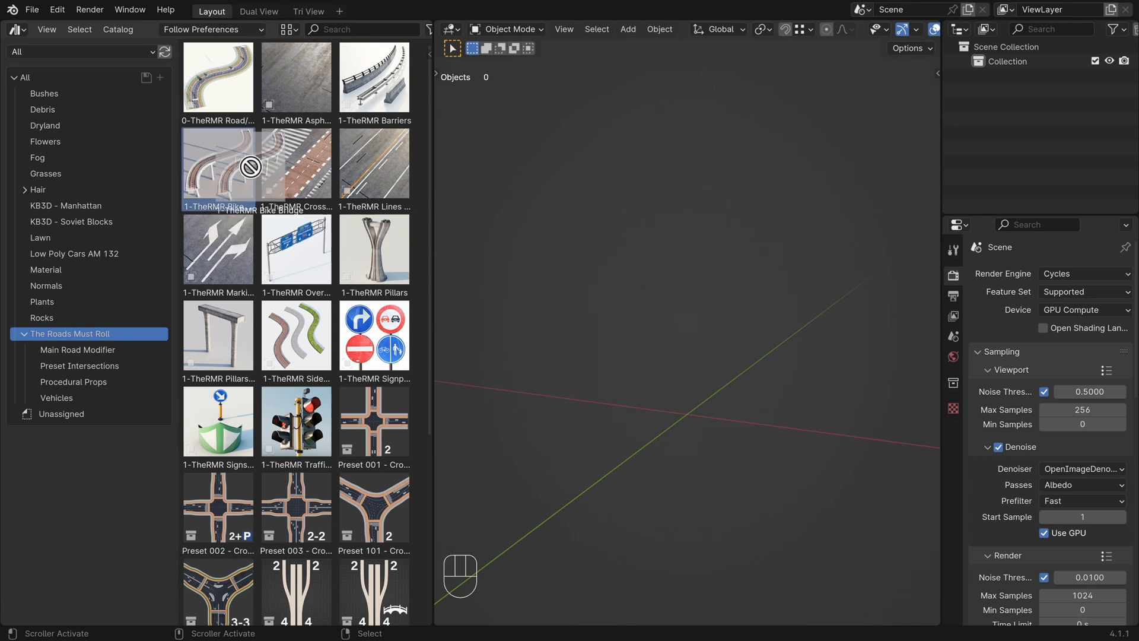
# Drag the Bike Bridge asset toward the viewport and review the example highway's Traffic modifier settings
pyautogui.moveTo(219, 163); pyautogui.dragTo(650, 384)
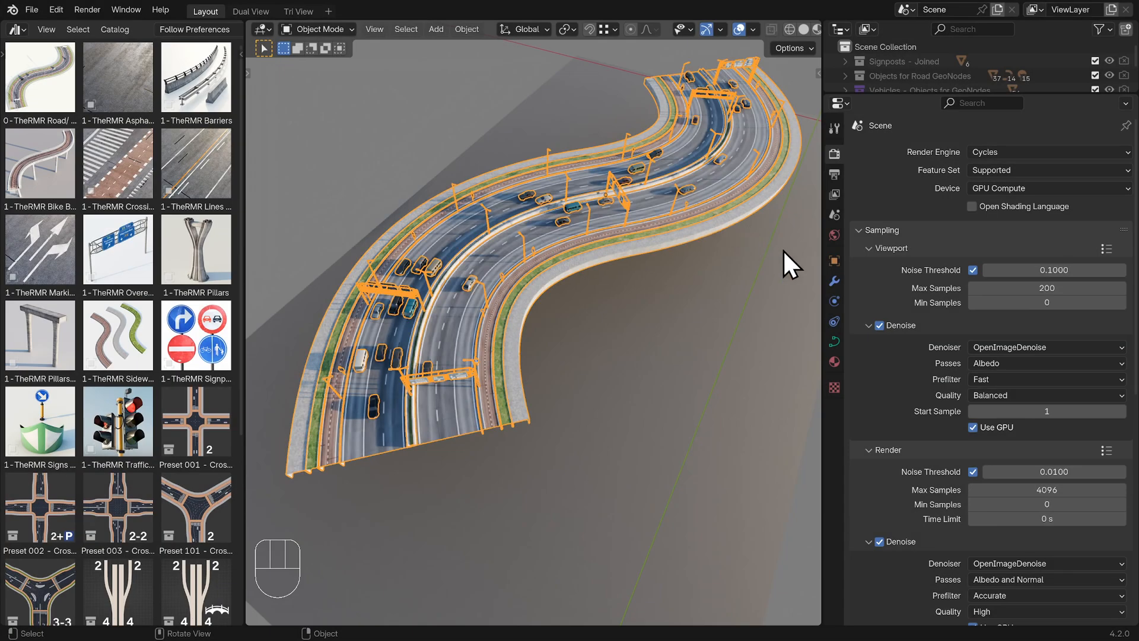
pyautogui.click(834, 280)
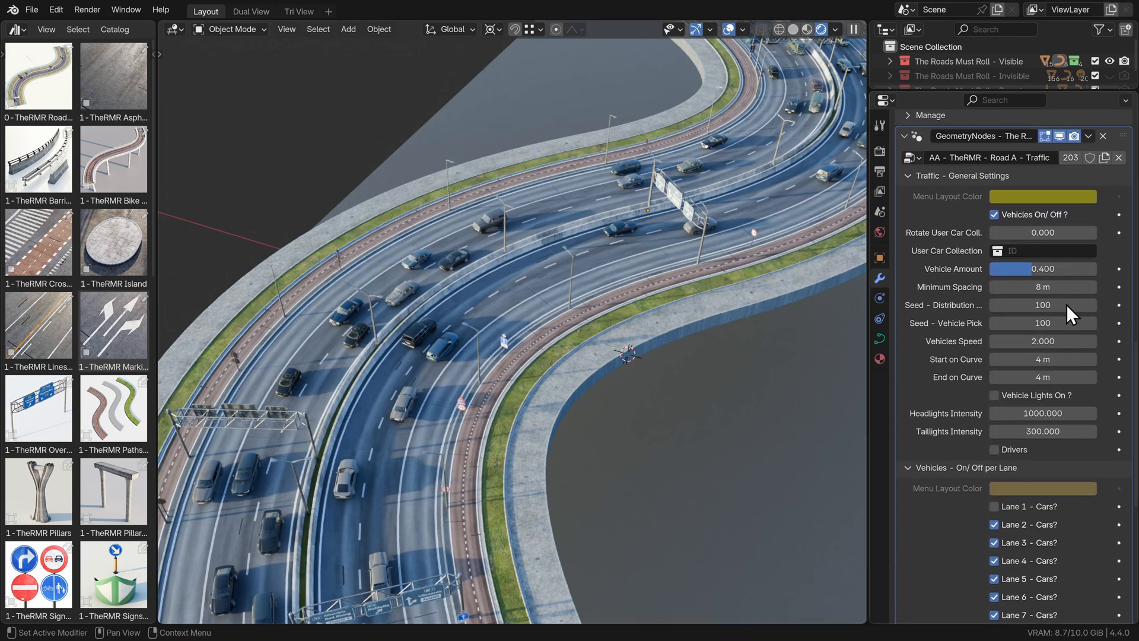
pyautogui.moveTo(1057, 169)
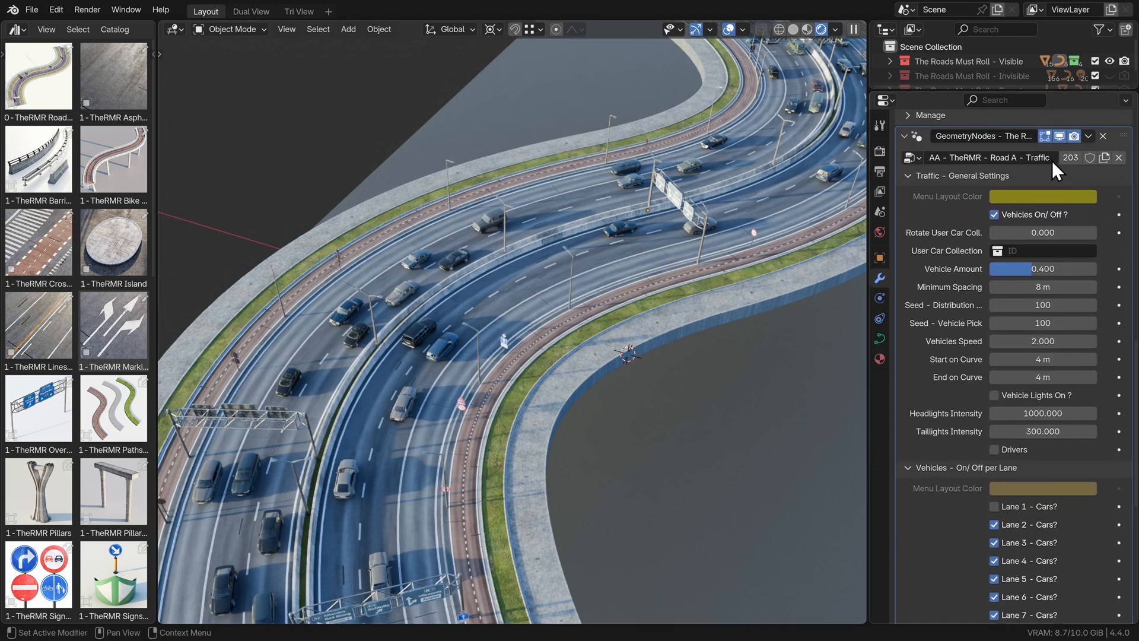
pyautogui.moveTo(1017, 269); pyautogui.dragTo(1068, 270)
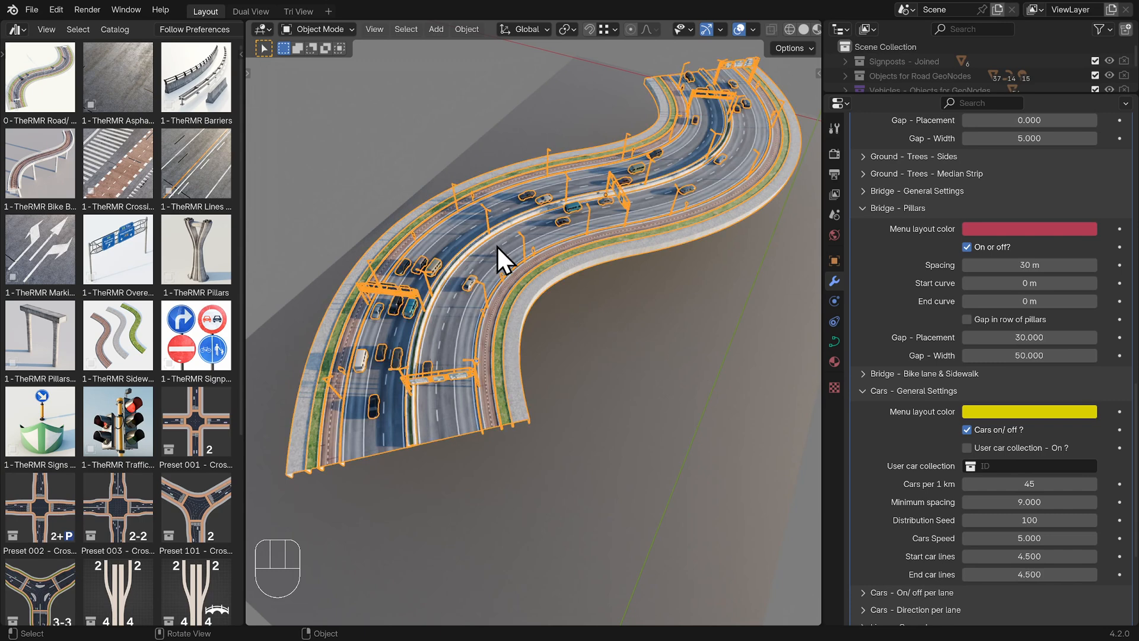
# Drop the 1-TheRMR Bike Bridge asset into the empty scene, adding its pillars and 140 objects
pyautogui.press('Tab')
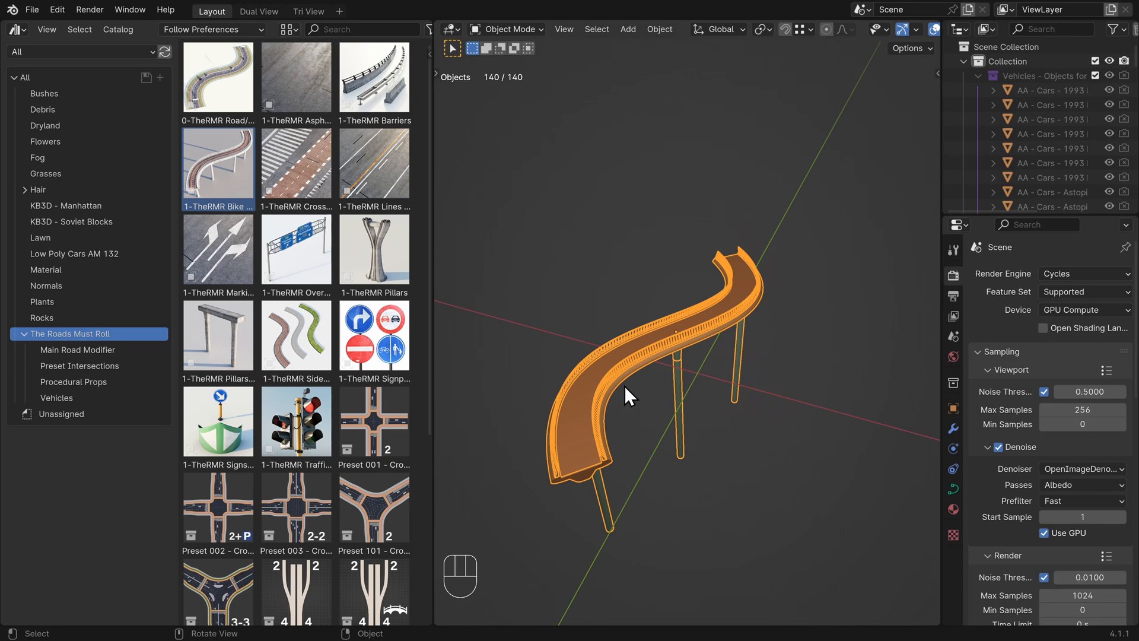
pyautogui.moveTo(882, 276)
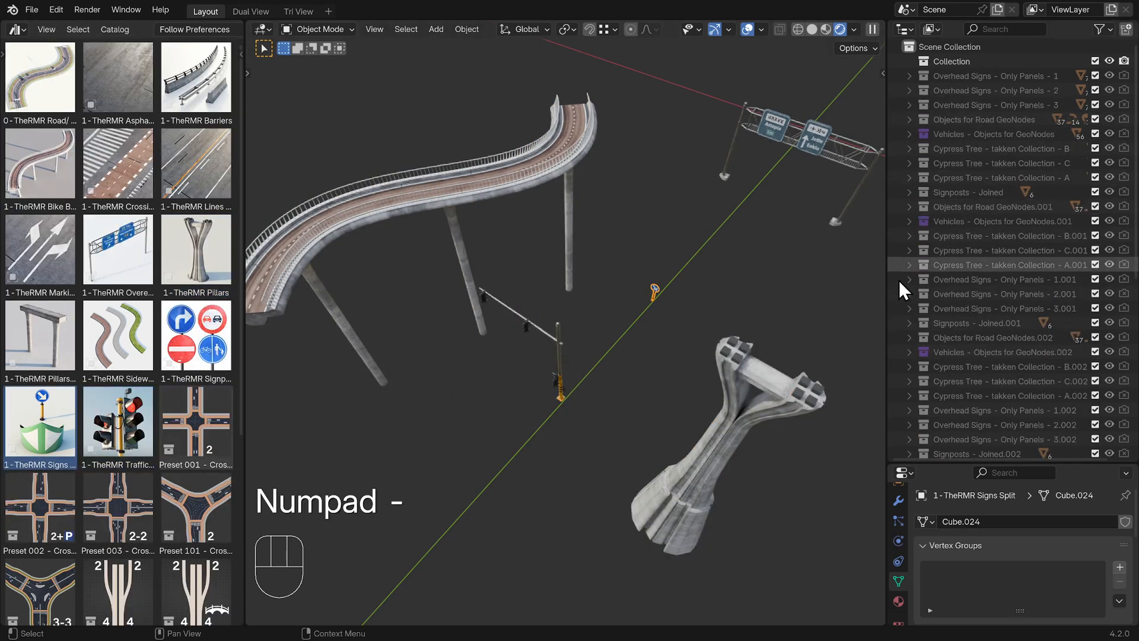
# Expand Vehicles - Objects for GeoNodes.001 in the Outliner and select a Flat Punto GT Body Metal object
pyautogui.click(909, 221)
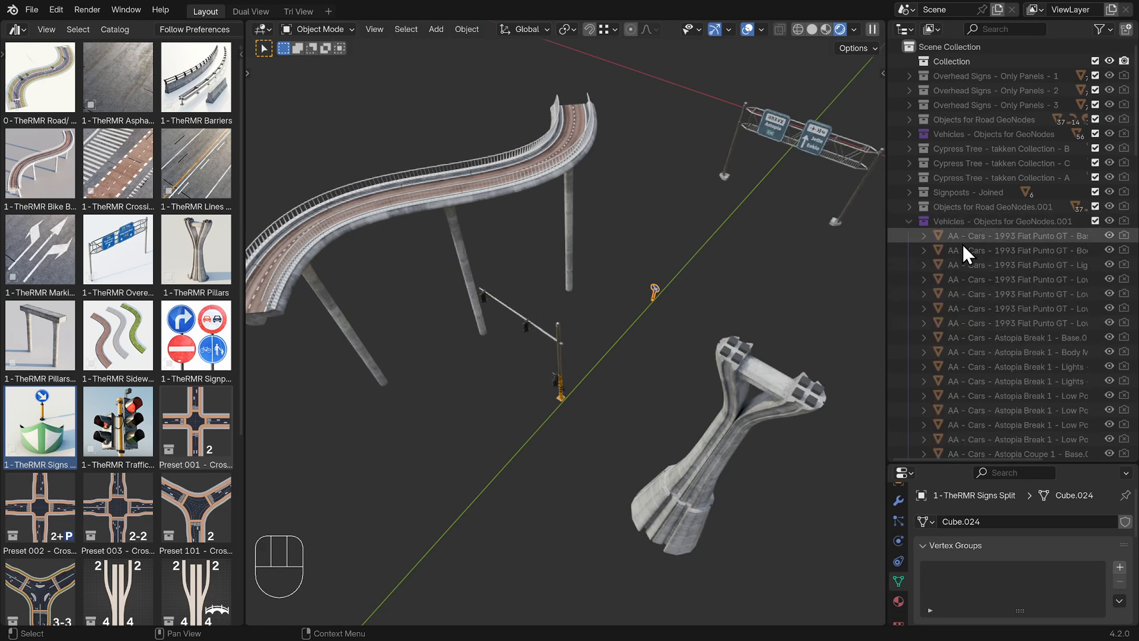
pyautogui.click(1016, 250)
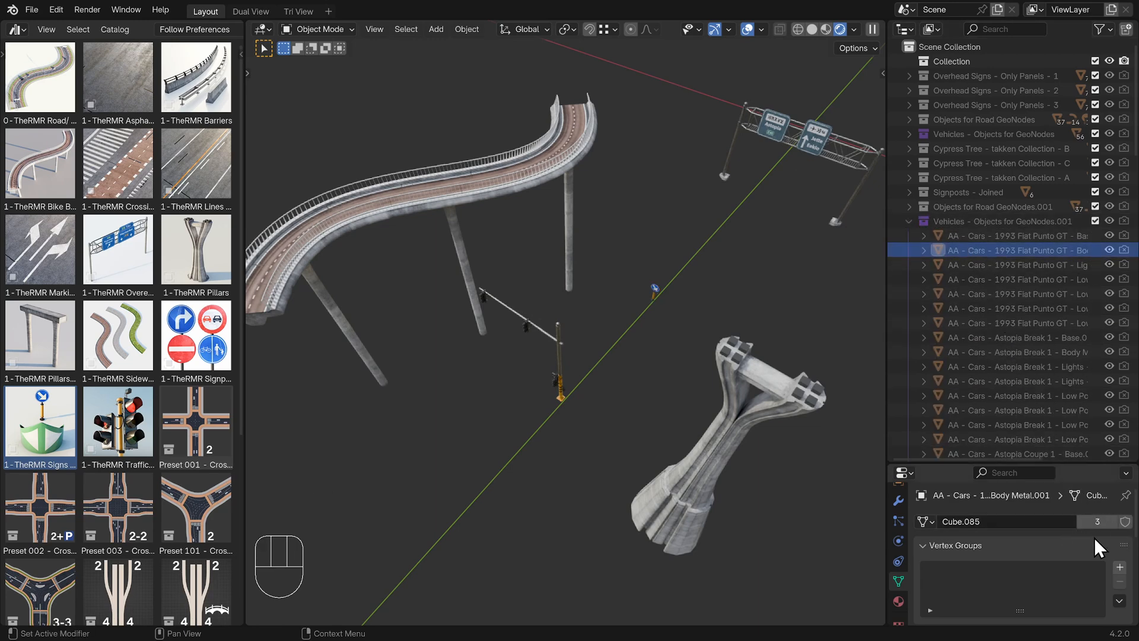
pyautogui.moveTo(1111, 545)
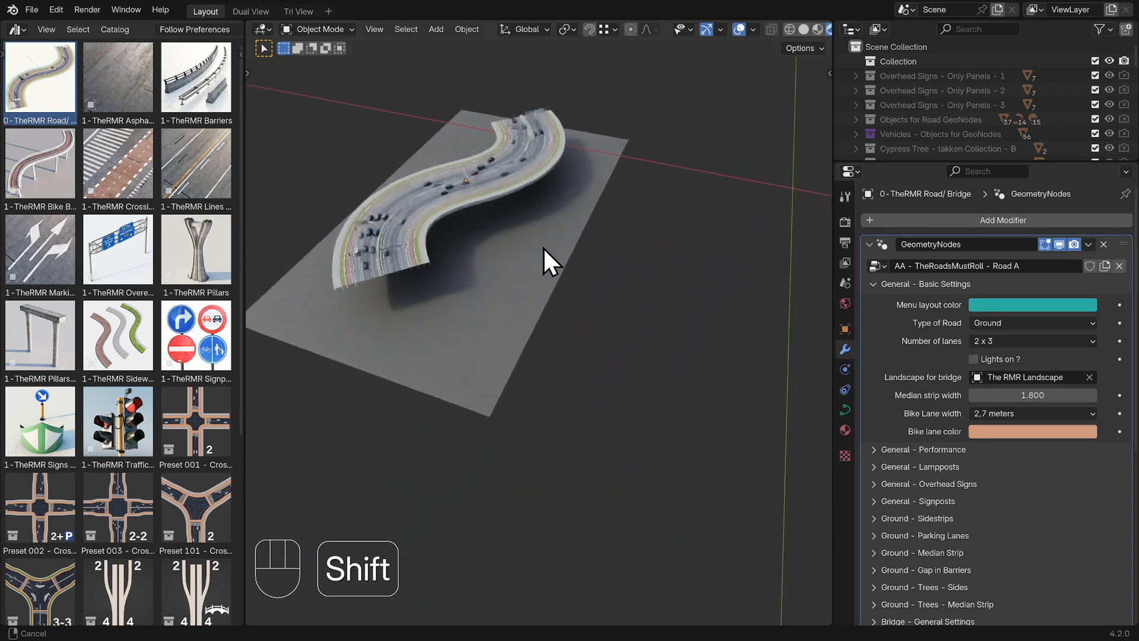
# Select the curved road and duplicate it with Shift+D, placing the copy beside the original
pyautogui.moveTo(548, 261); pyautogui.dragTo(479, 199)
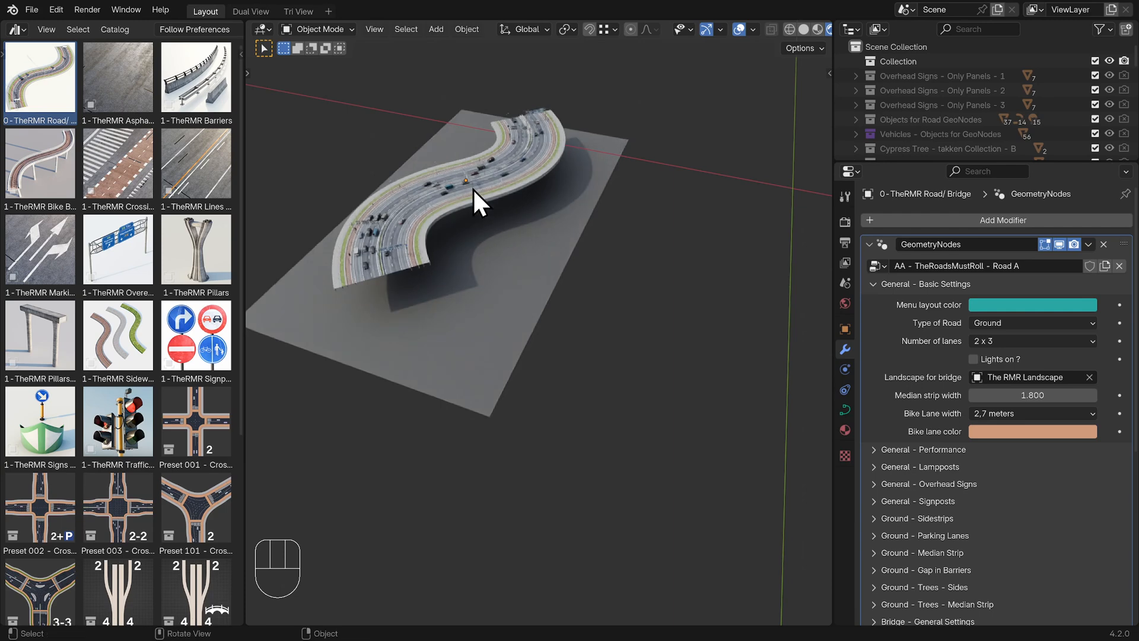
pyautogui.moveTo(531, 218)
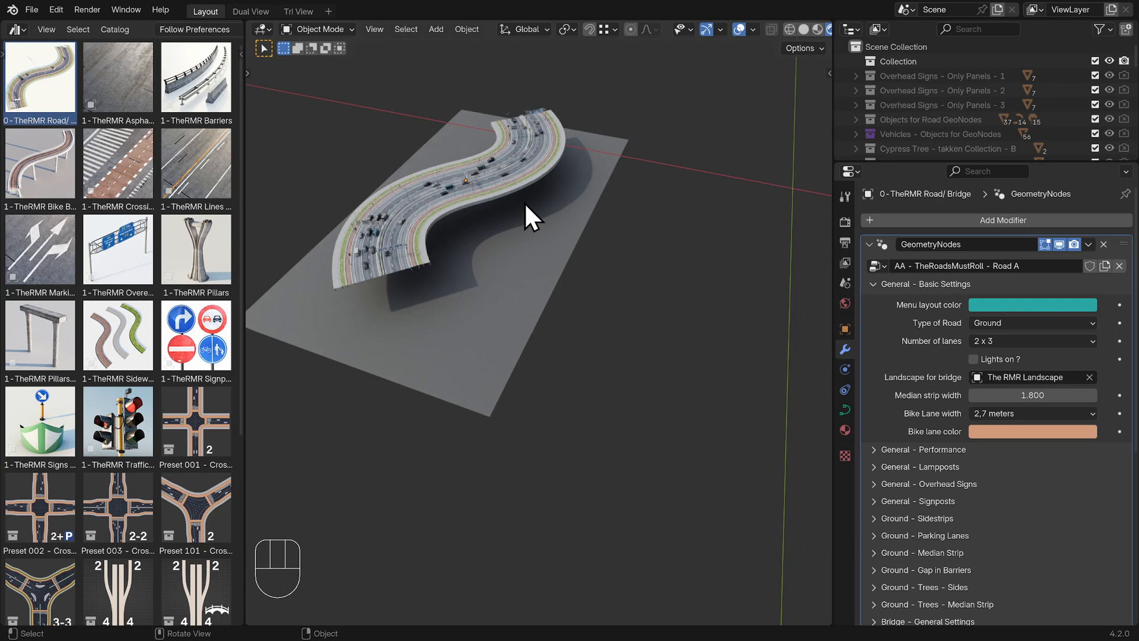
pyautogui.click(472, 182)
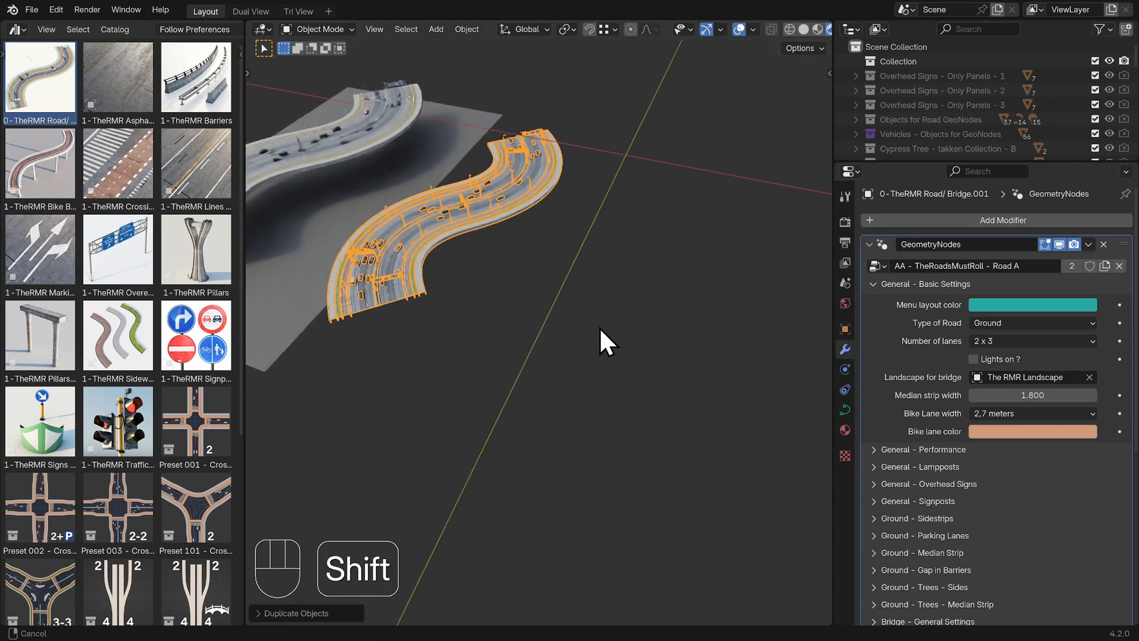
pyautogui.press('shift+d')
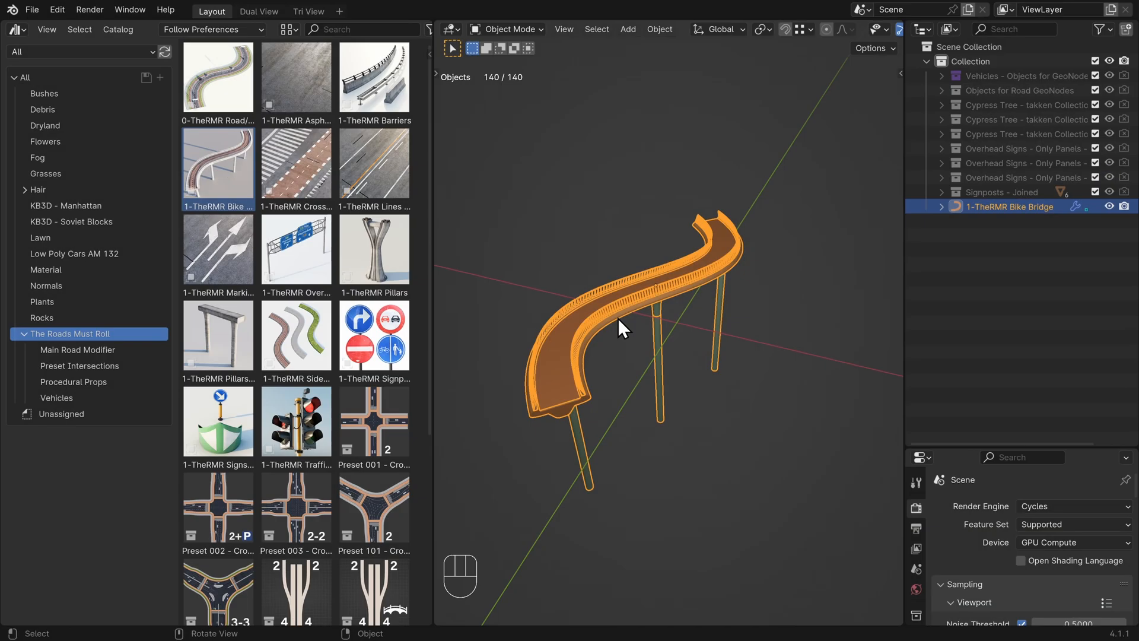
# Show the Asset Browser import method choices: Link, Append and Append (Reuse Data)
pyautogui.click(211, 28)
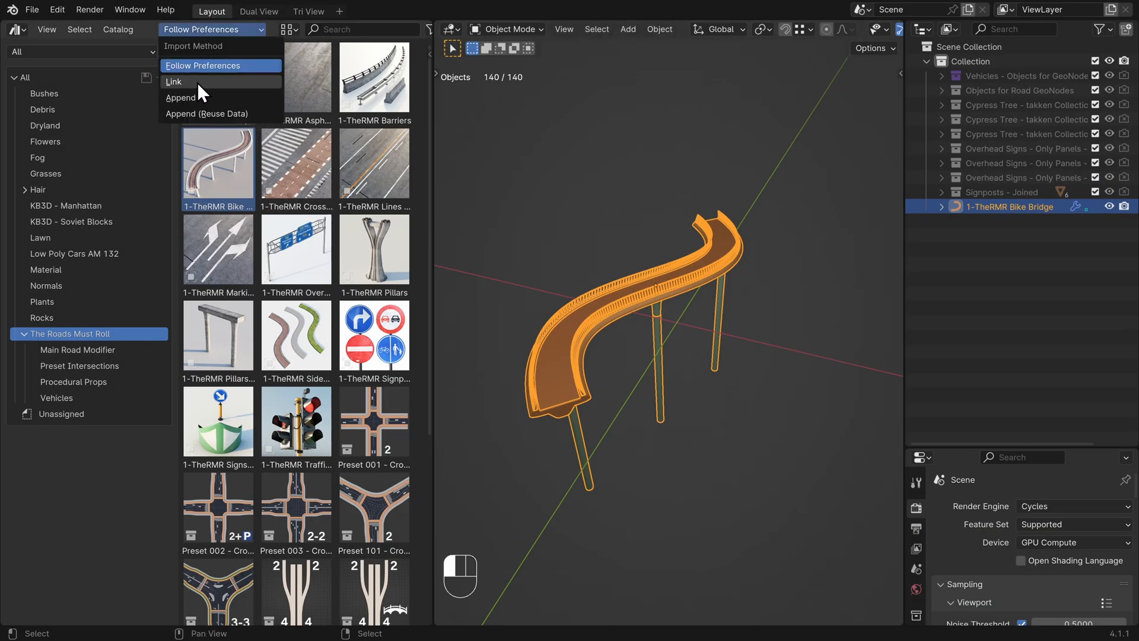
pyautogui.moveTo(192, 87)
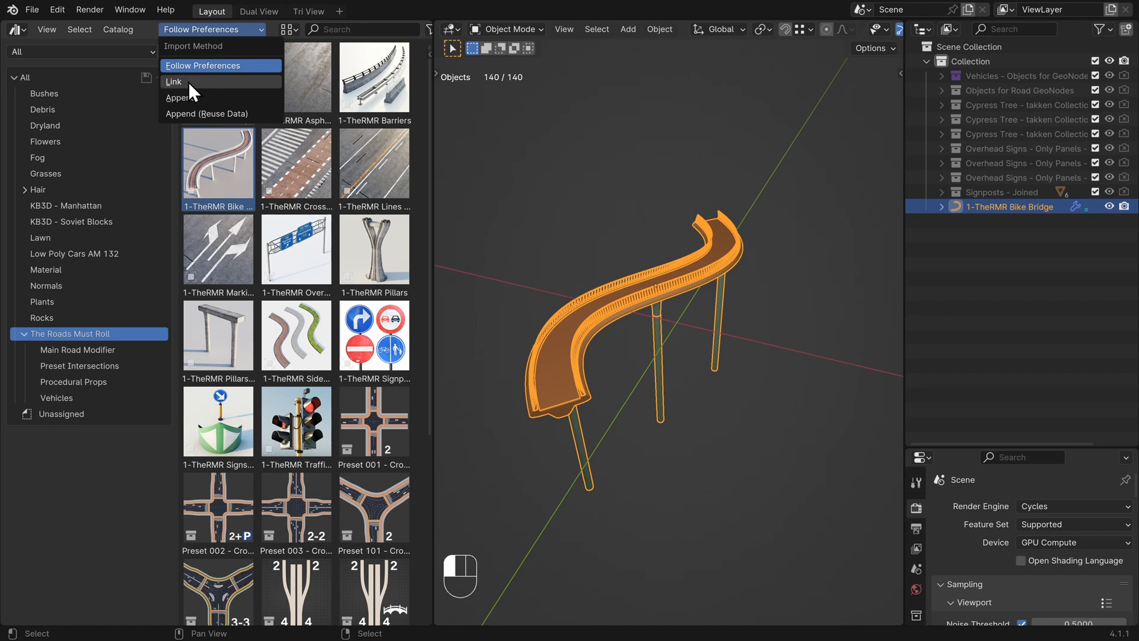
pyautogui.moveTo(192, 94)
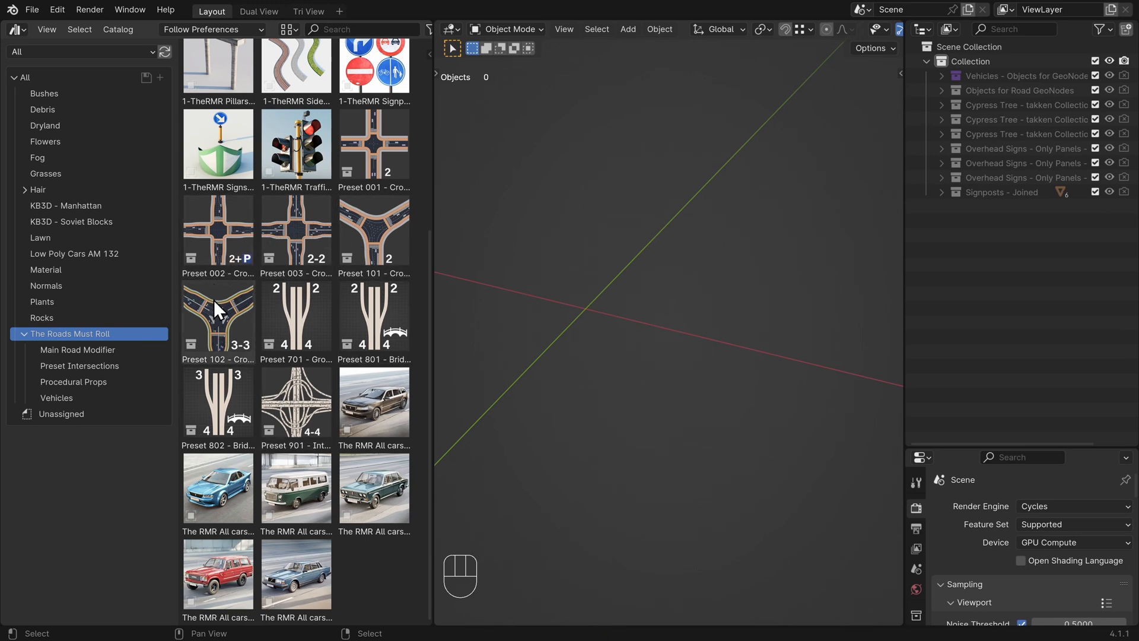
pyautogui.moveTo(221, 323)
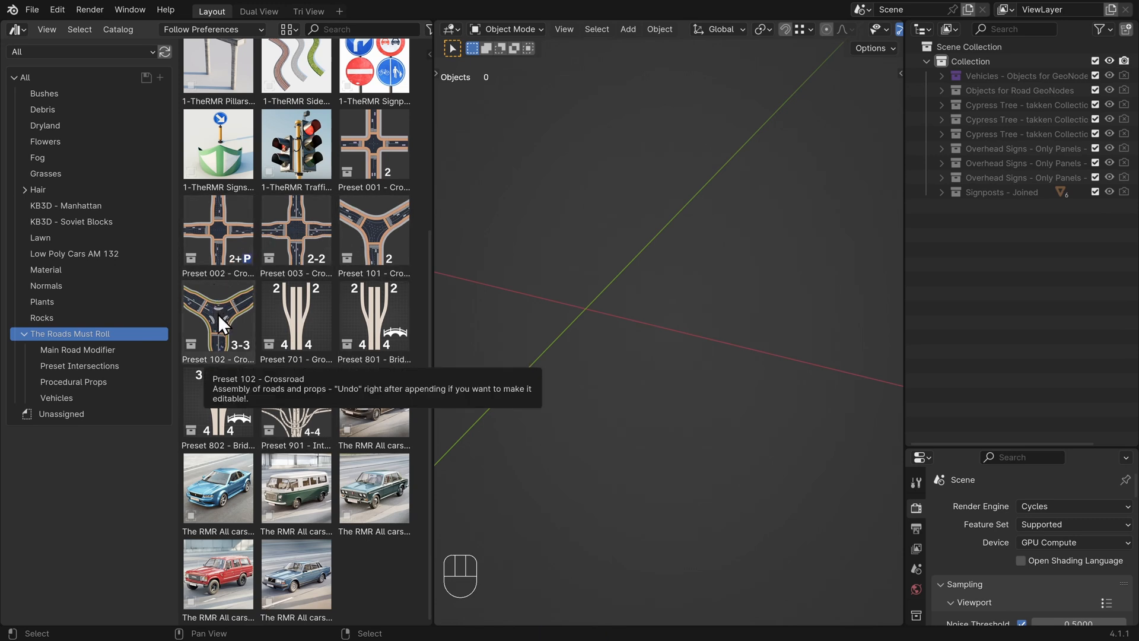
# Start dragging the Preset 102 - Crossroad thumbnail toward the viewport while the scene is cleared
pyautogui.moveTo(217, 316); pyautogui.dragTo(625, 305)
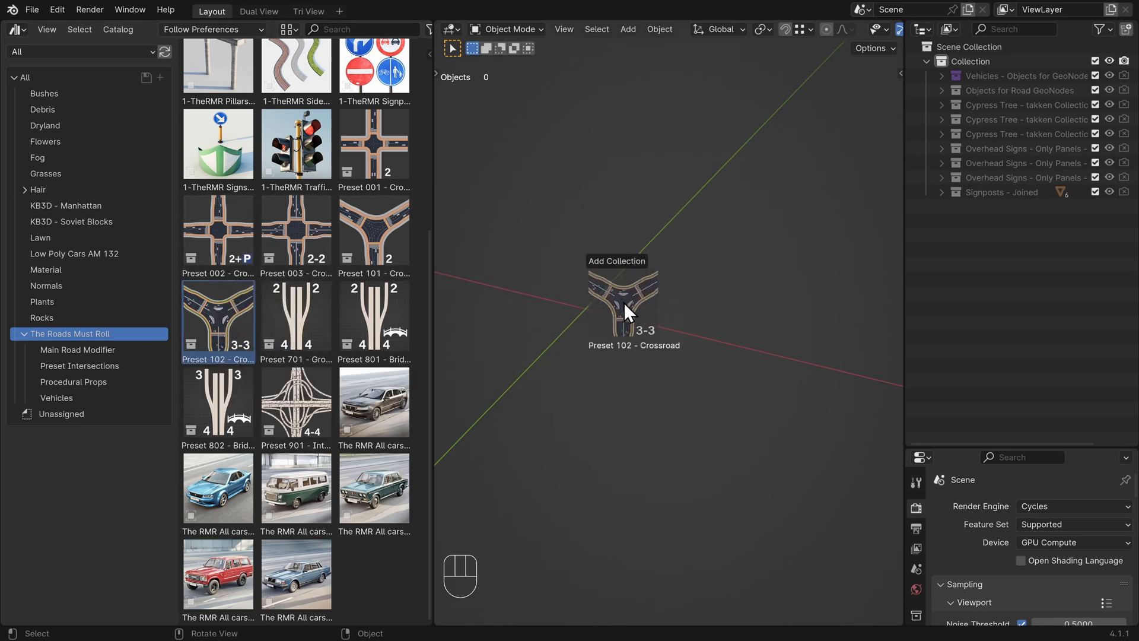
pyautogui.moveTo(217, 318); pyautogui.dragTo(633, 291)
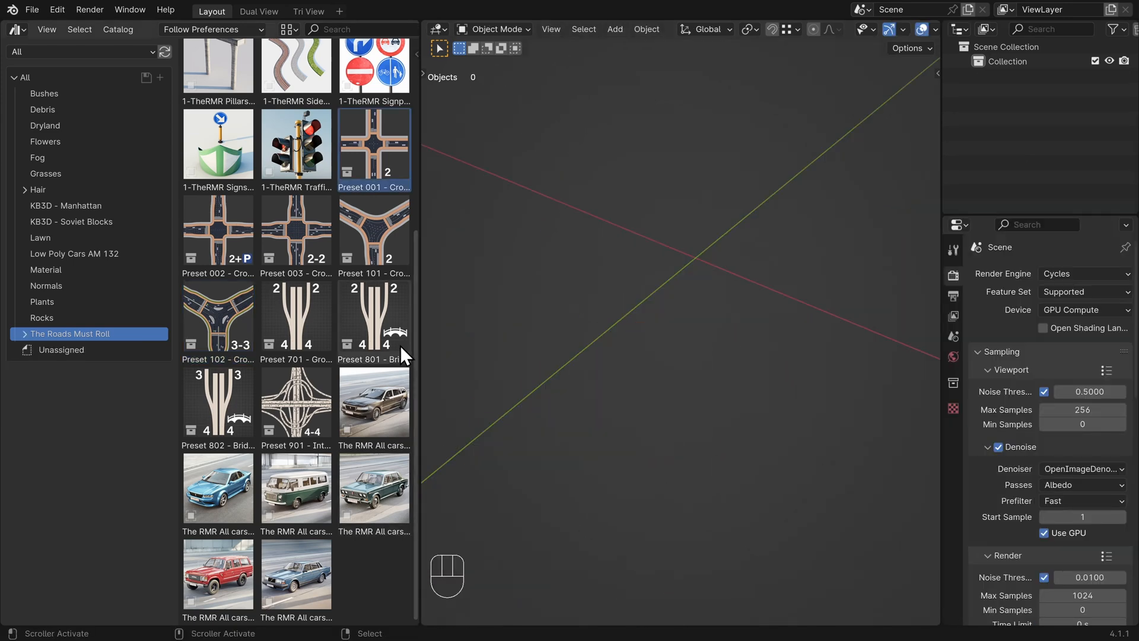
# Drop Preset 102 - Crossroad into the scene and uncheck Instance in the Add Collection panel
pyautogui.moveTo(217, 323); pyautogui.dragTo(675, 312)
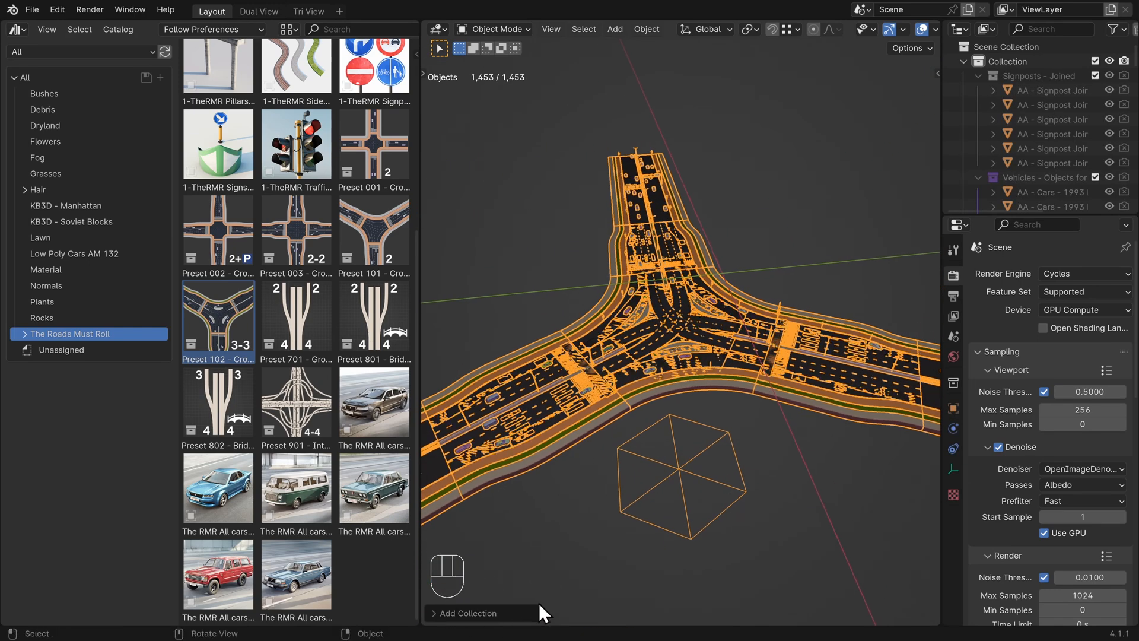
pyautogui.moveTo(436, 595)
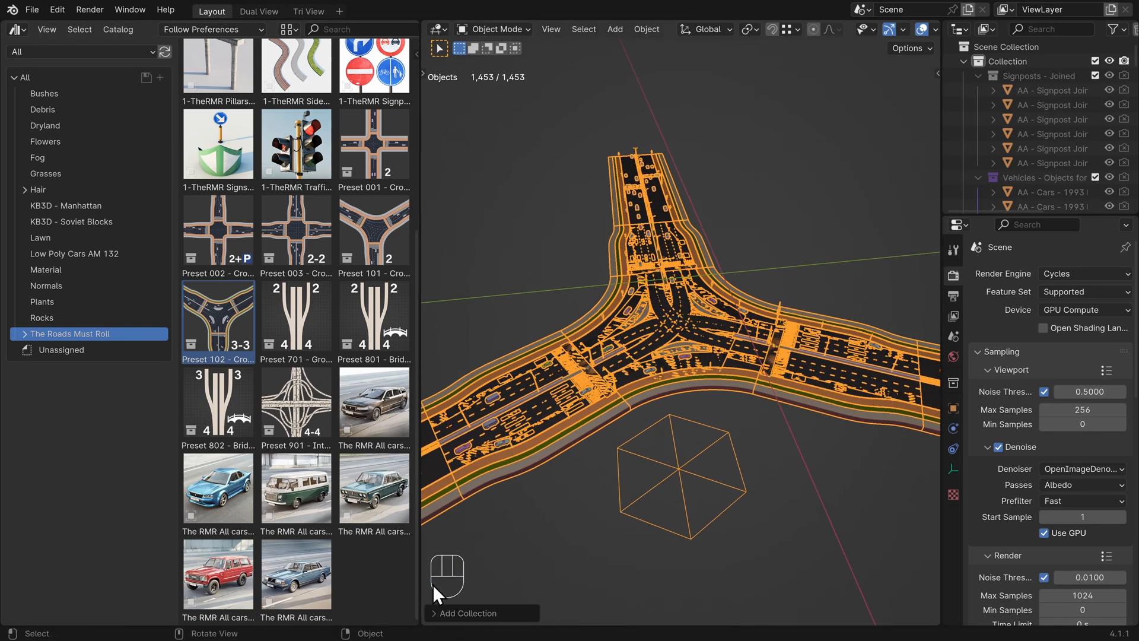
pyautogui.moveTo(493, 629)
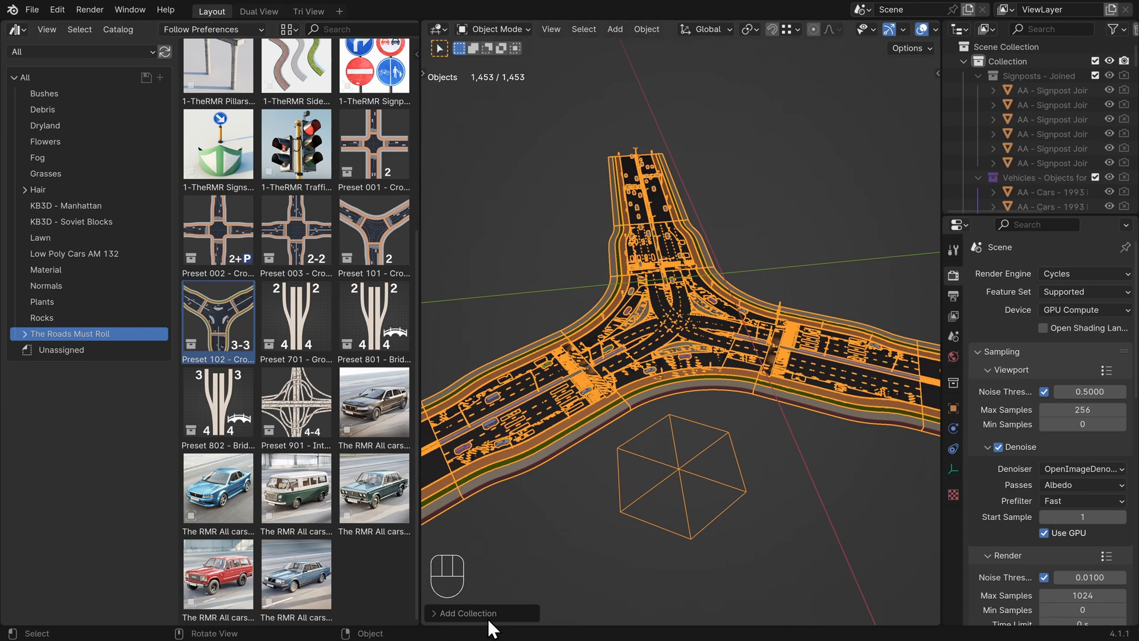
pyautogui.click(466, 612)
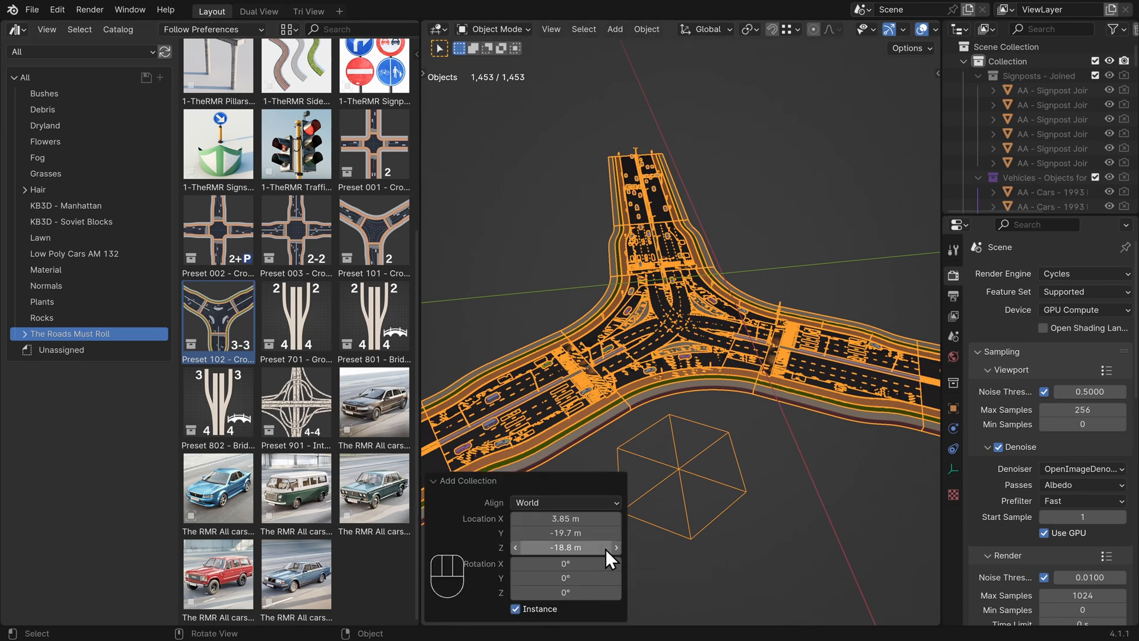
pyautogui.moveTo(428, 480)
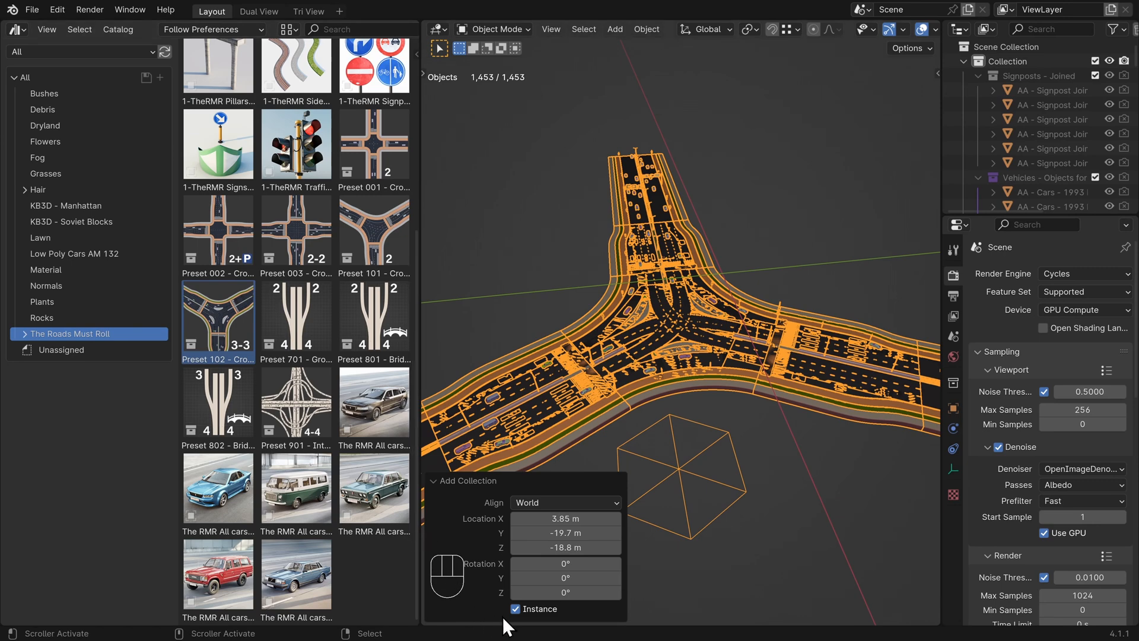
pyautogui.click(515, 609)
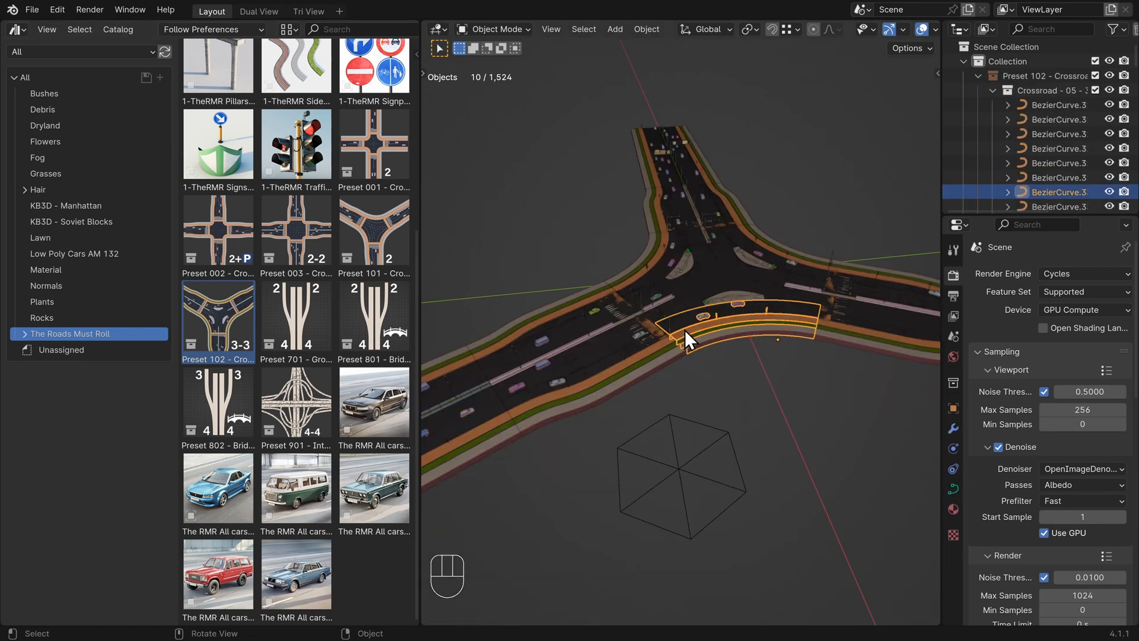
# Select a curved road piece of the crossroad and move in toward its traffic lights
pyautogui.click(696, 250)
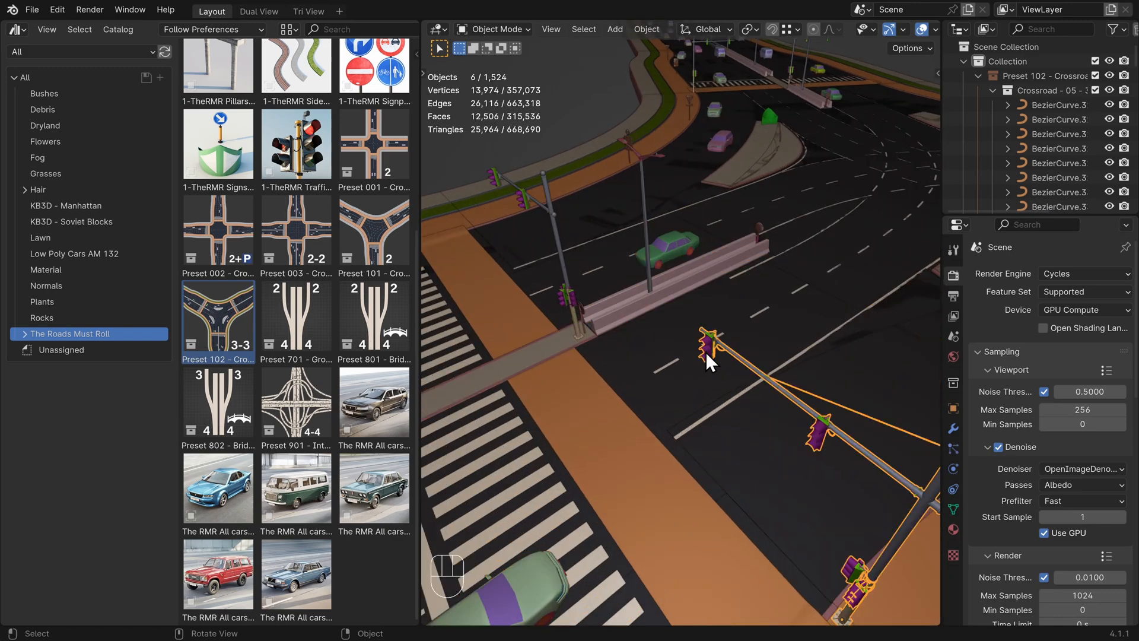
pyautogui.moveTo(712, 363); pyautogui.dragTo(716, 407)
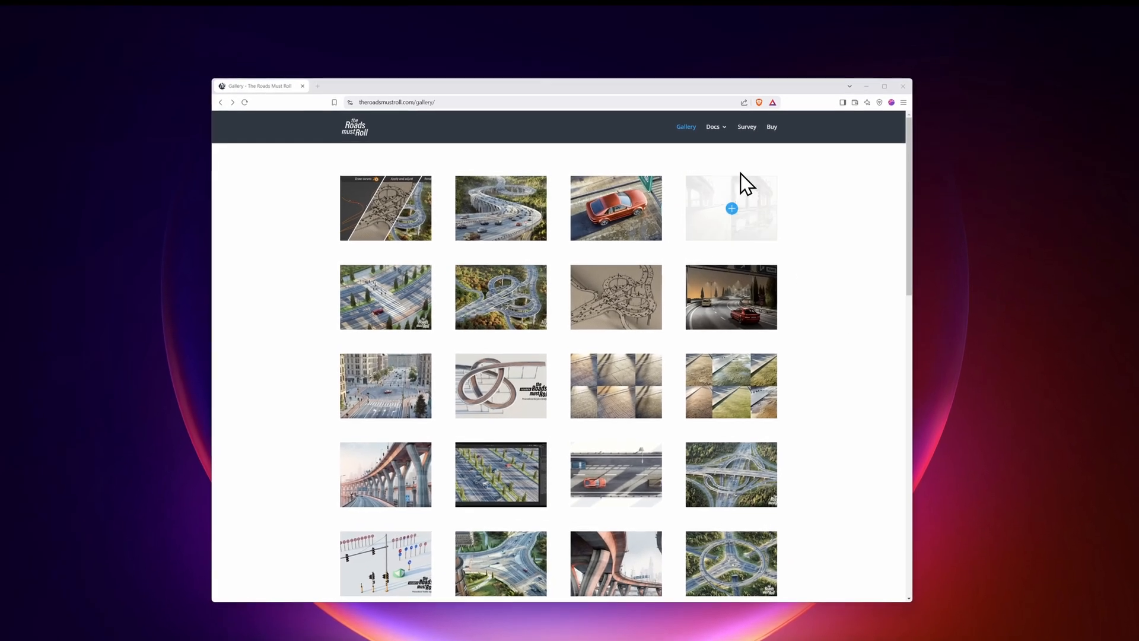
# Open the How to Update? page from the Docs menu on theroadsmustroll.com
pyautogui.click(713, 131)
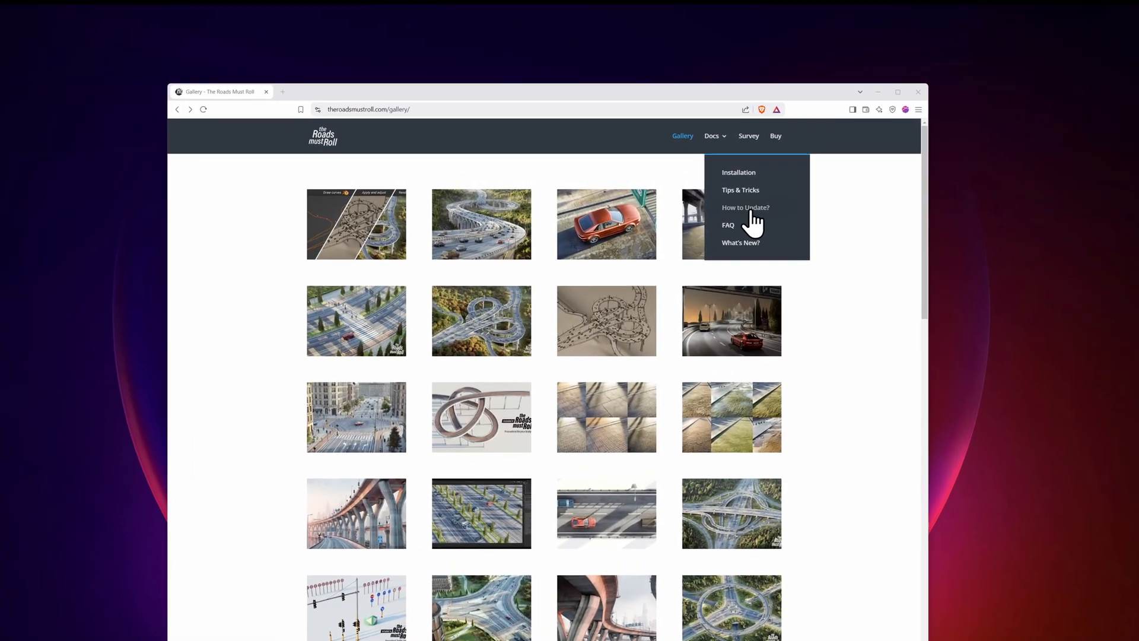
pyautogui.click(746, 206)
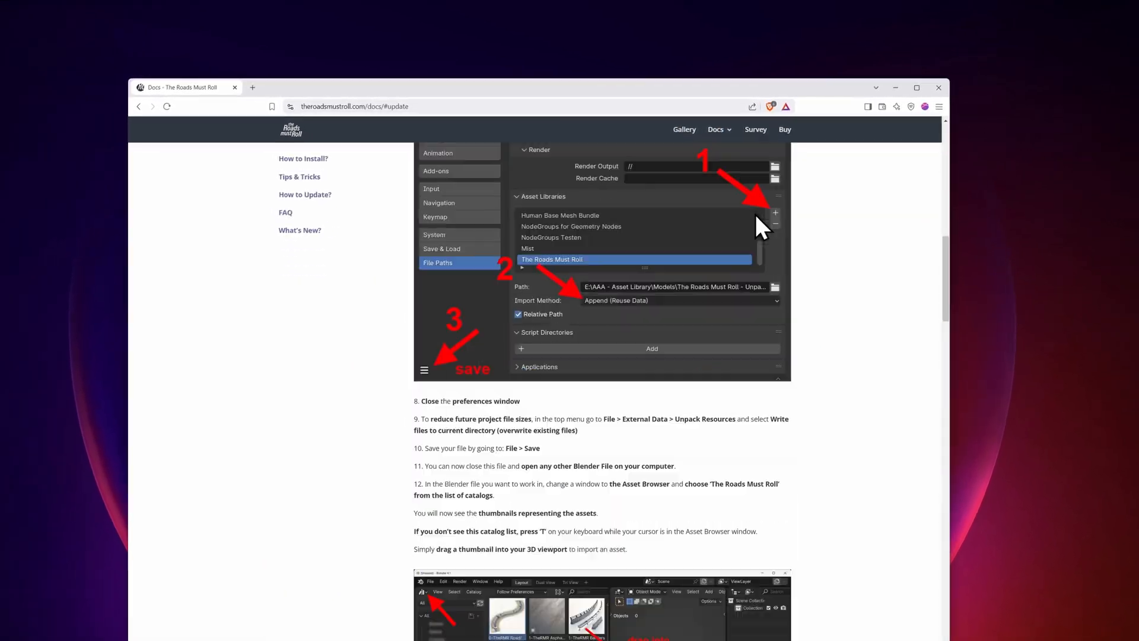